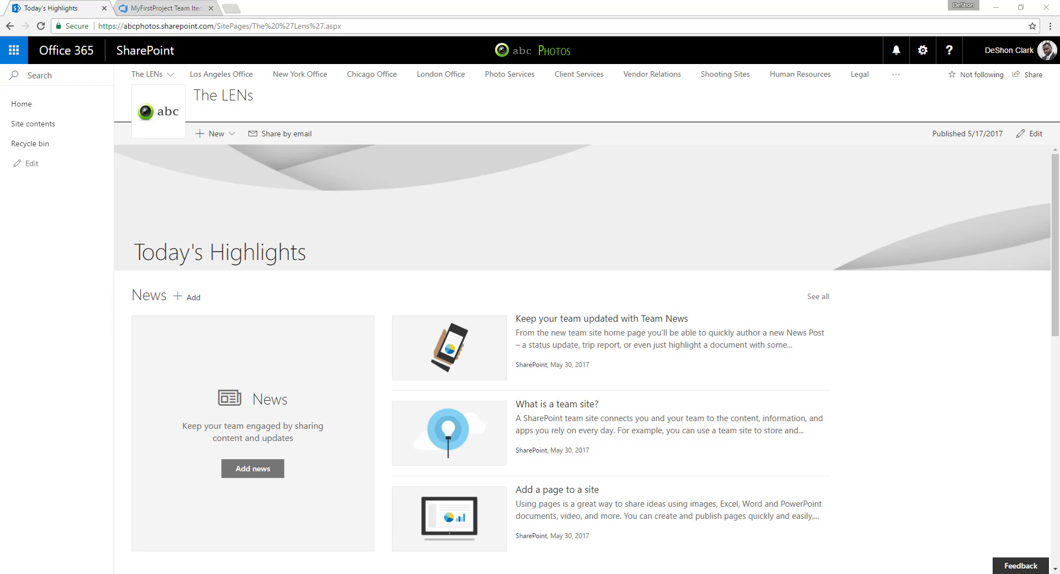
{"action": "mouse_move", "coordinate": [805, 329]}
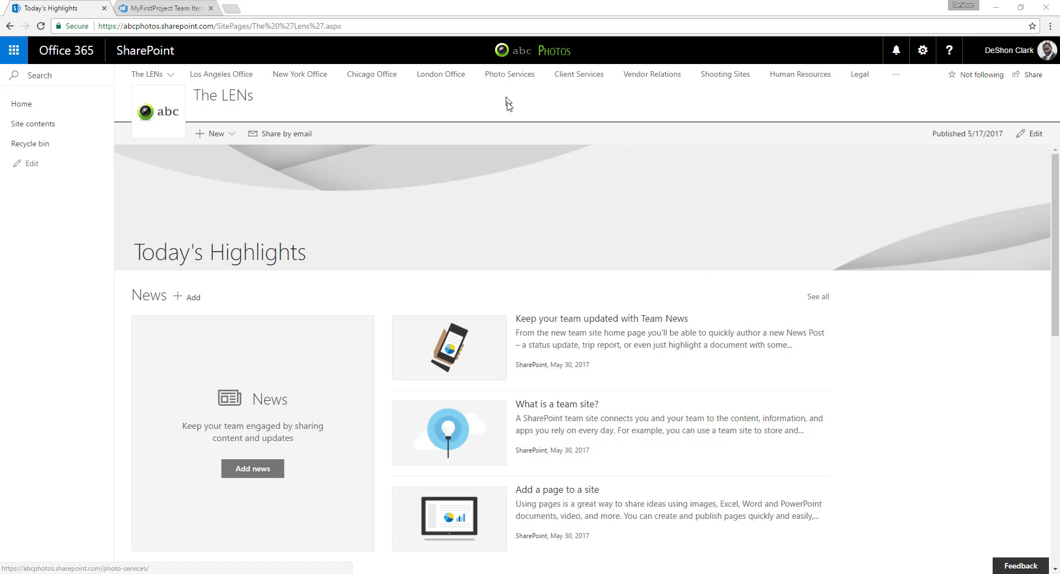
{"action": "mouse_move", "coordinate": [513, 129]}
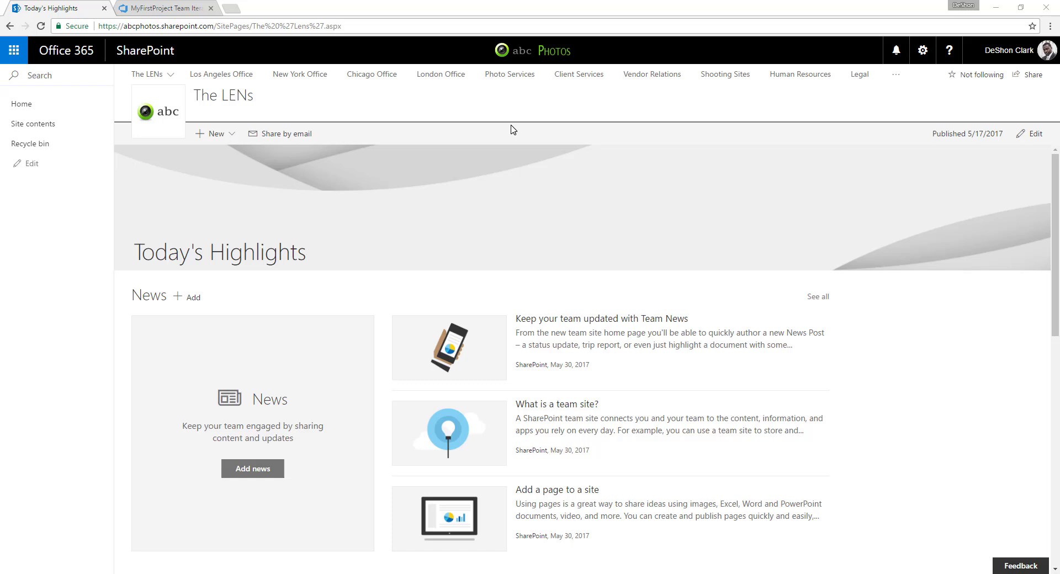
{"action": "mouse_move", "coordinate": [483, 324]}
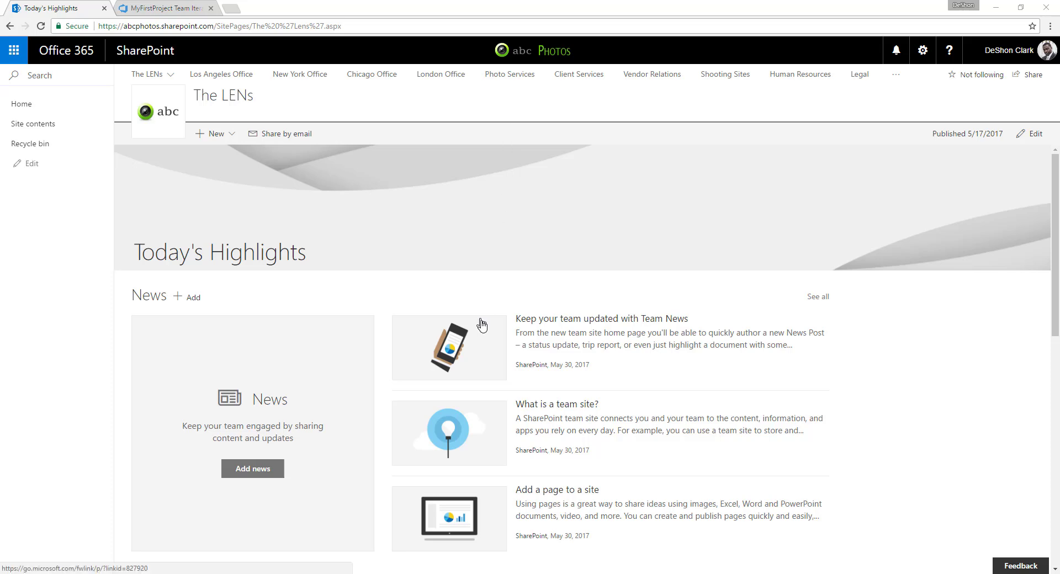
- Switch to the MyFirstProject browser tab showing the Iteration 1 task board
{"action": "scroll", "scroll_direction": "down", "scroll_amount": 3}
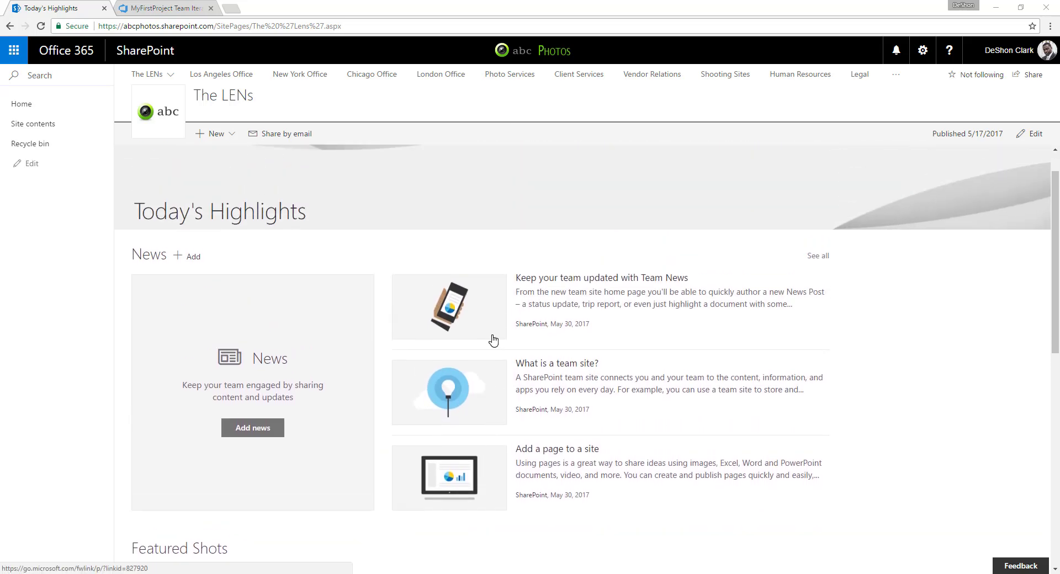
{"action": "mouse_move", "coordinate": [494, 374]}
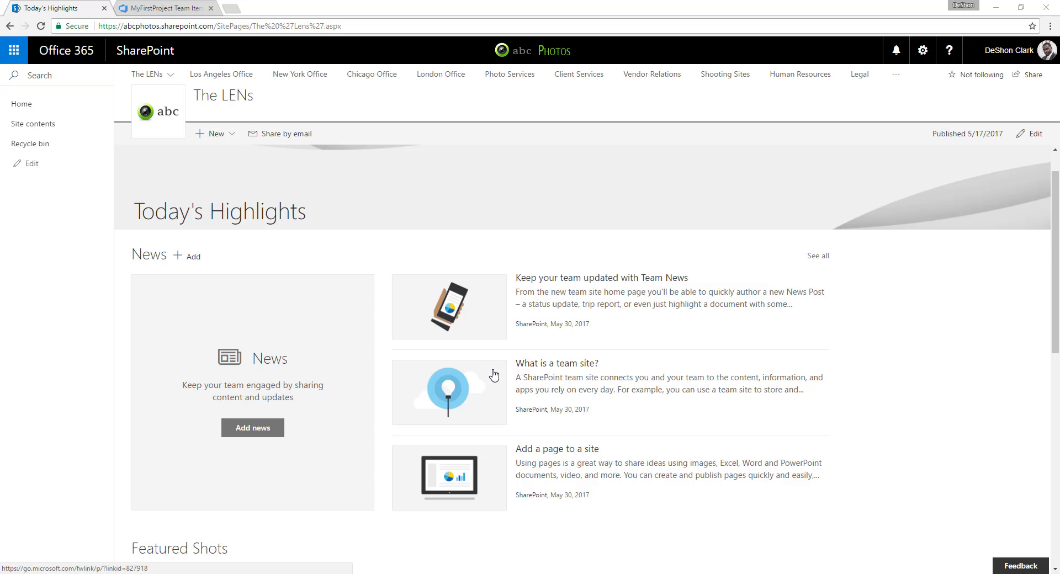
{"action": "mouse_move", "coordinate": [511, 436]}
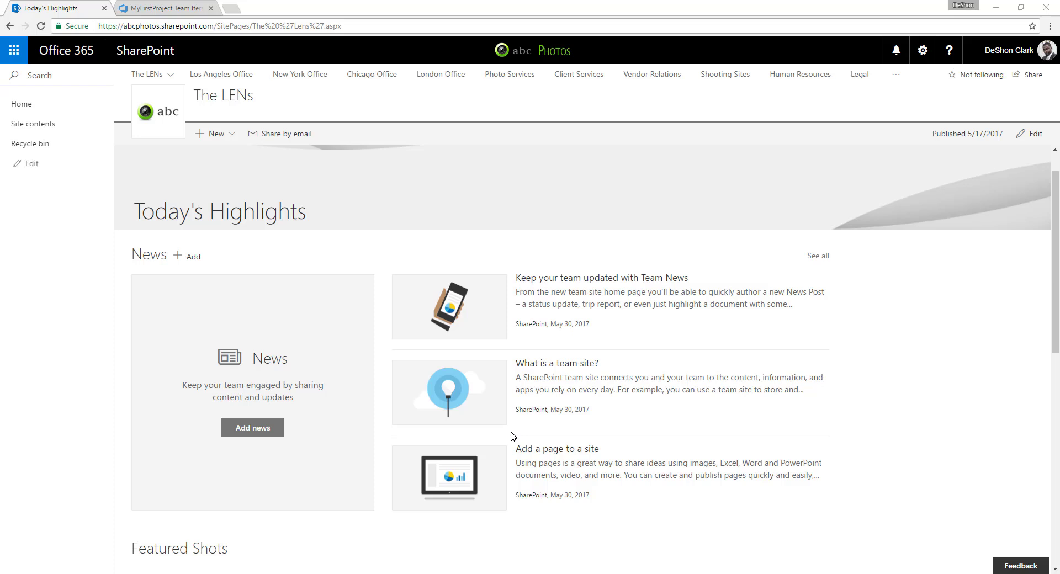
{"action": "mouse_move", "coordinate": [380, 358]}
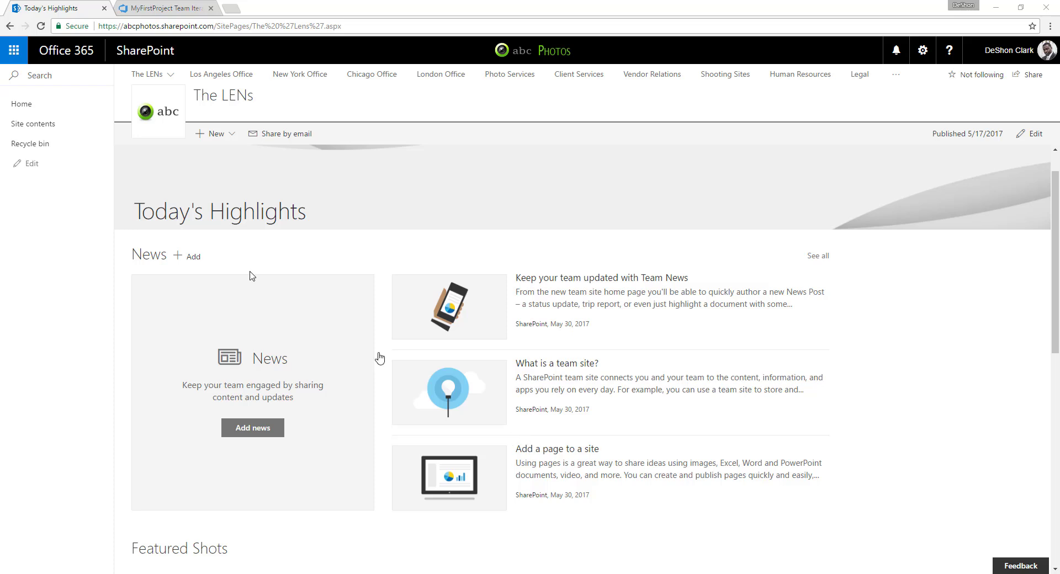
{"action": "mouse_move", "coordinate": [106, 22]}
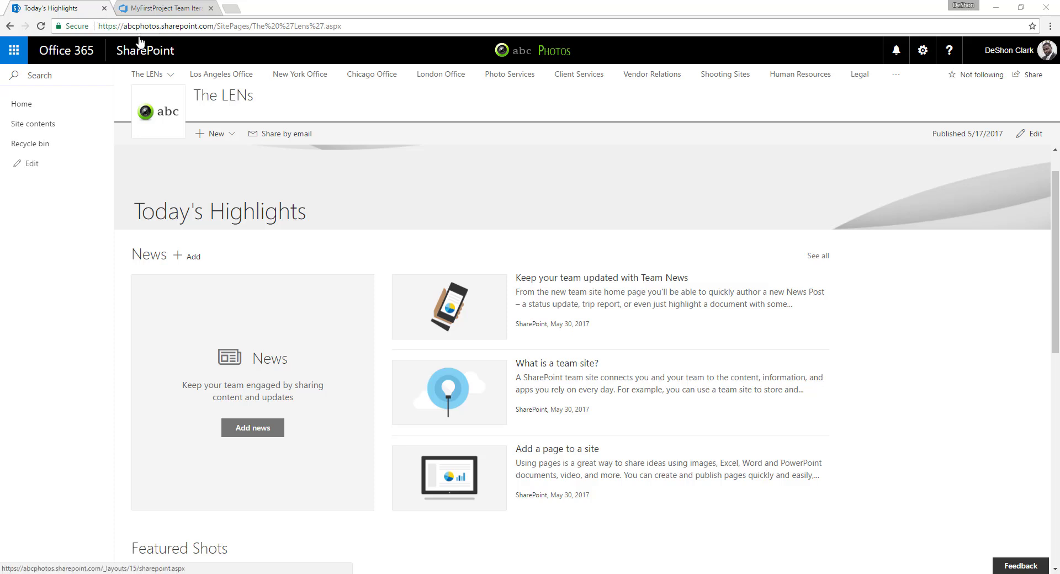
{"action": "mouse_move", "coordinate": [261, 5]}
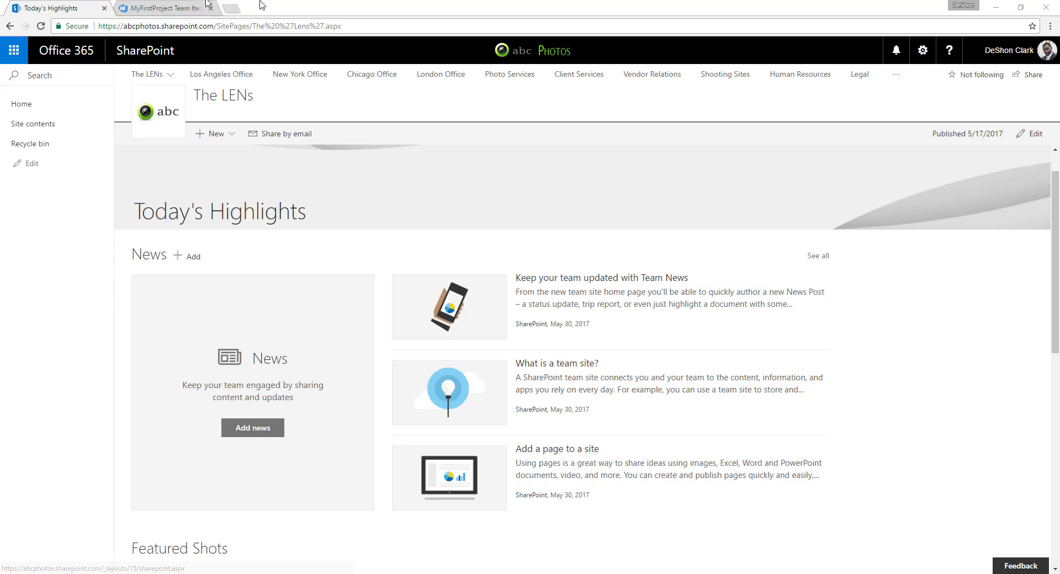
{"action": "left_click", "coordinate": [162, 7]}
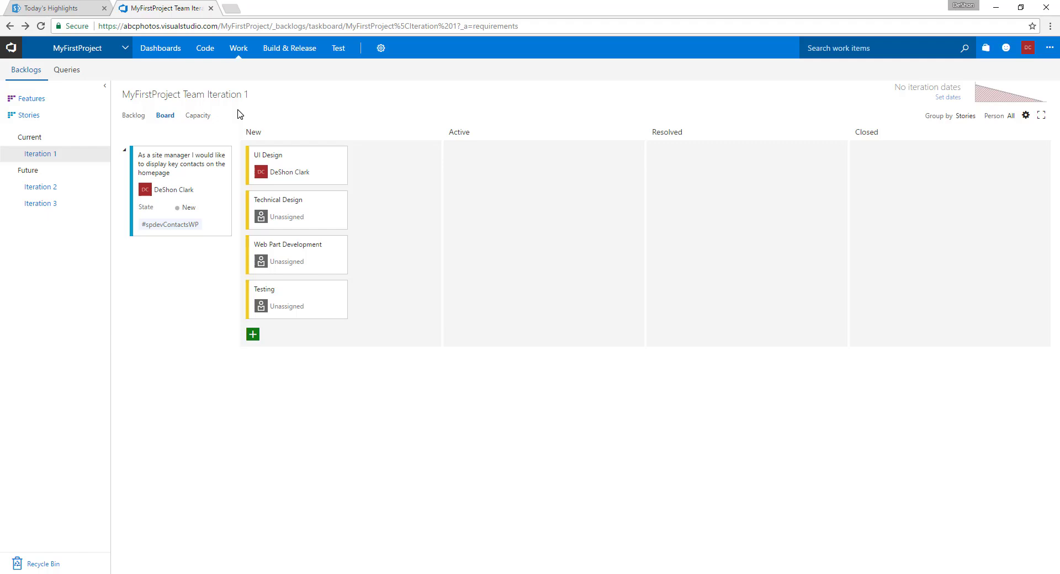
{"action": "mouse_move", "coordinate": [95, 61]}
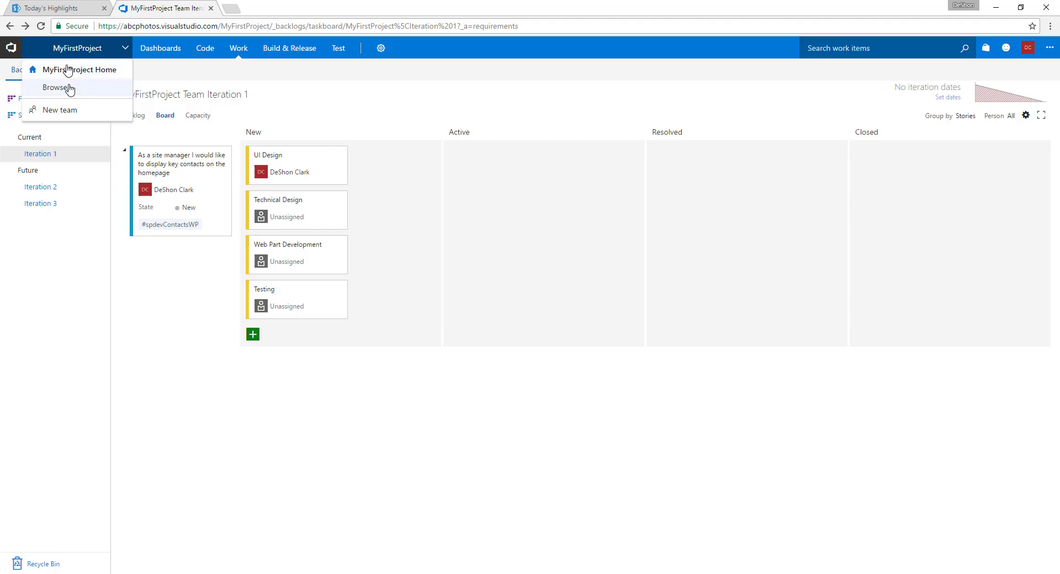
- Go to the MyFirstProject overview page from the project dropdown and dismiss the dropdown
{"action": "left_click", "coordinate": [82, 69]}
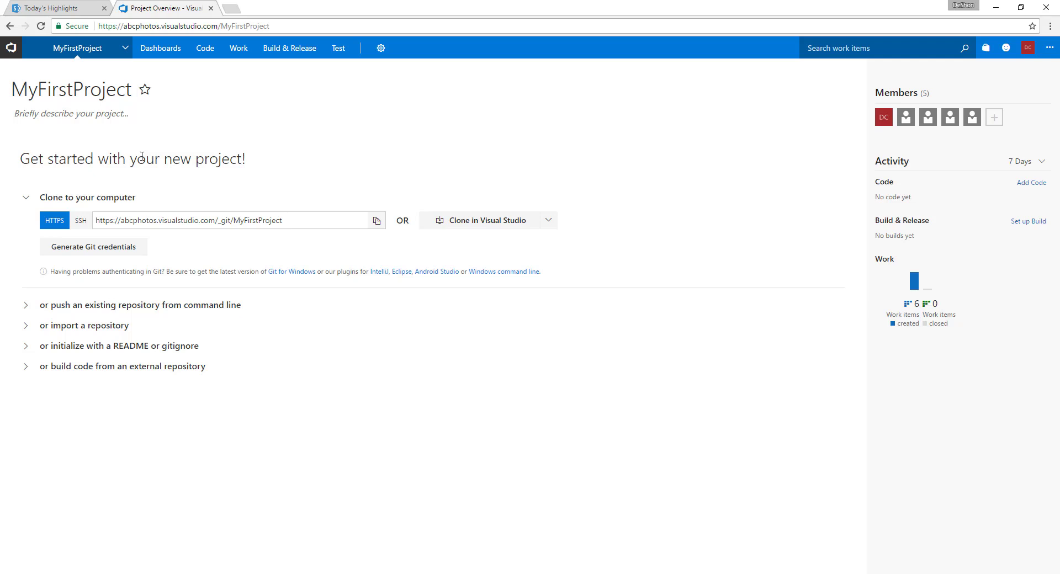
{"action": "mouse_move", "coordinate": [143, 229]}
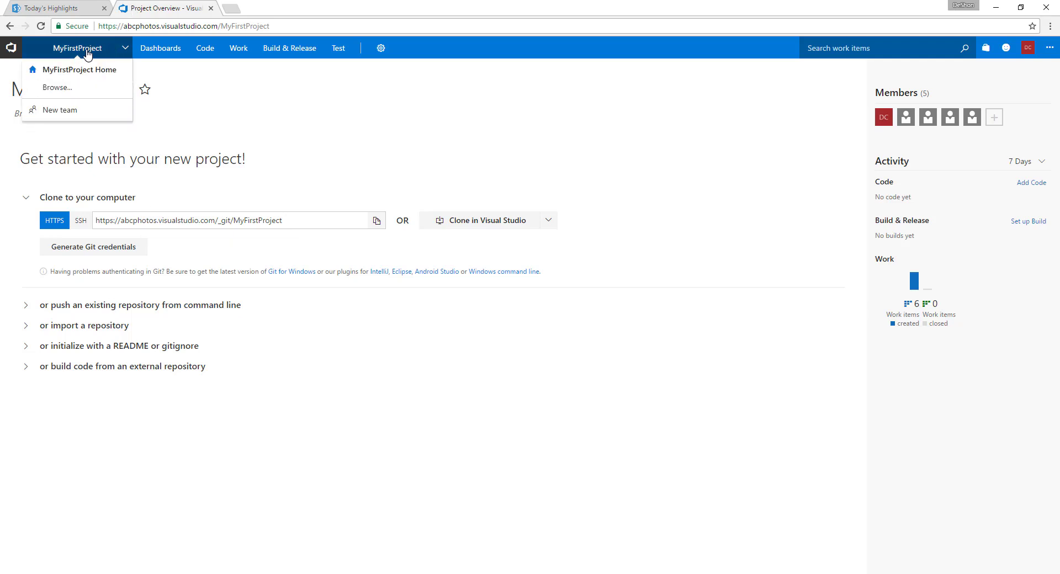
{"action": "left_click", "coordinate": [80, 70]}
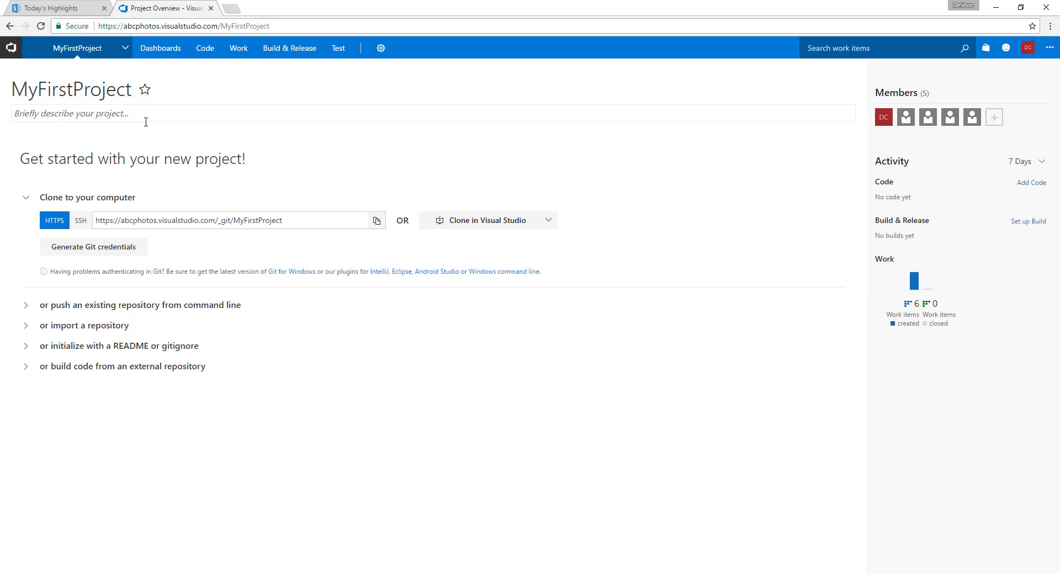
- Navigate via Work > Backlogs to the Features backlog and start a new Feature item
{"action": "left_click", "coordinate": [238, 47]}
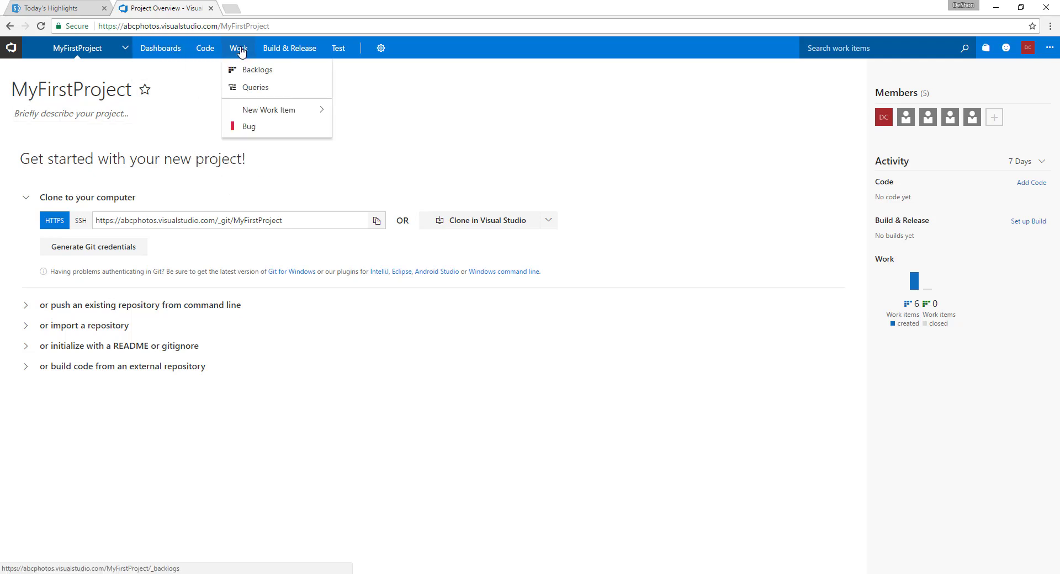
{"action": "left_click", "coordinate": [257, 70]}
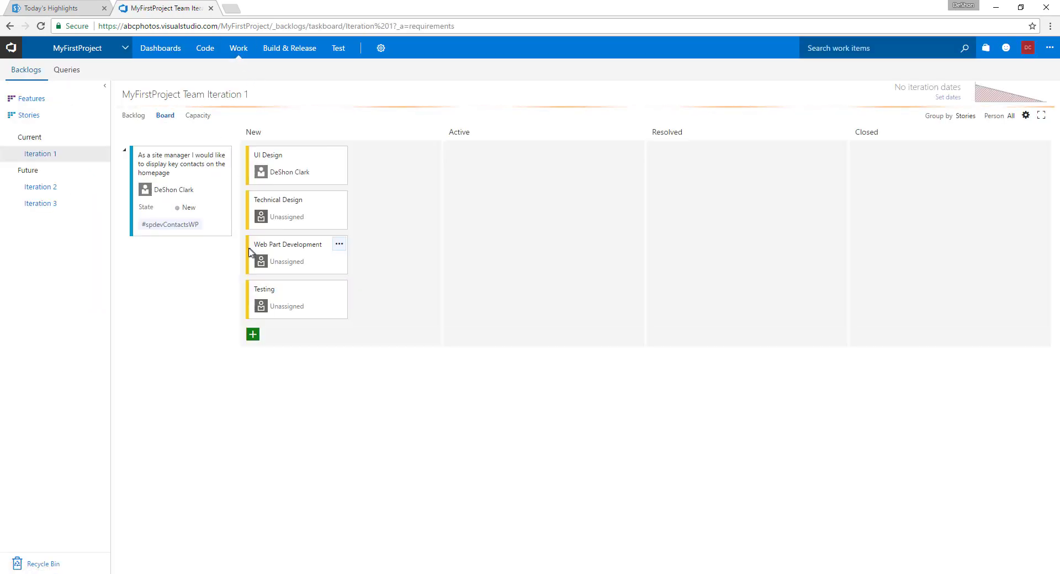
{"action": "mouse_move", "coordinate": [31, 98]}
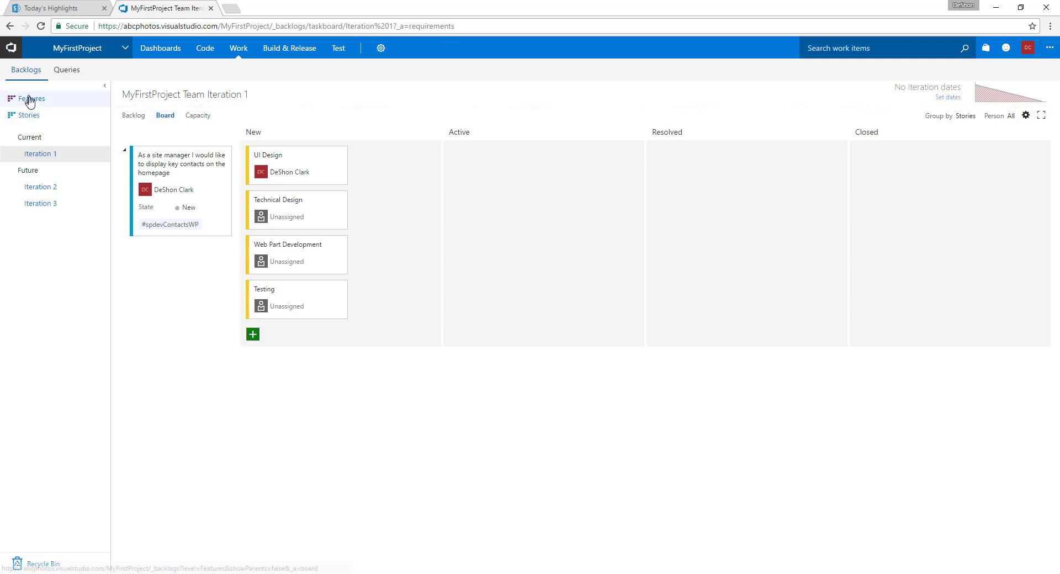
{"action": "mouse_move", "coordinate": [32, 112]}
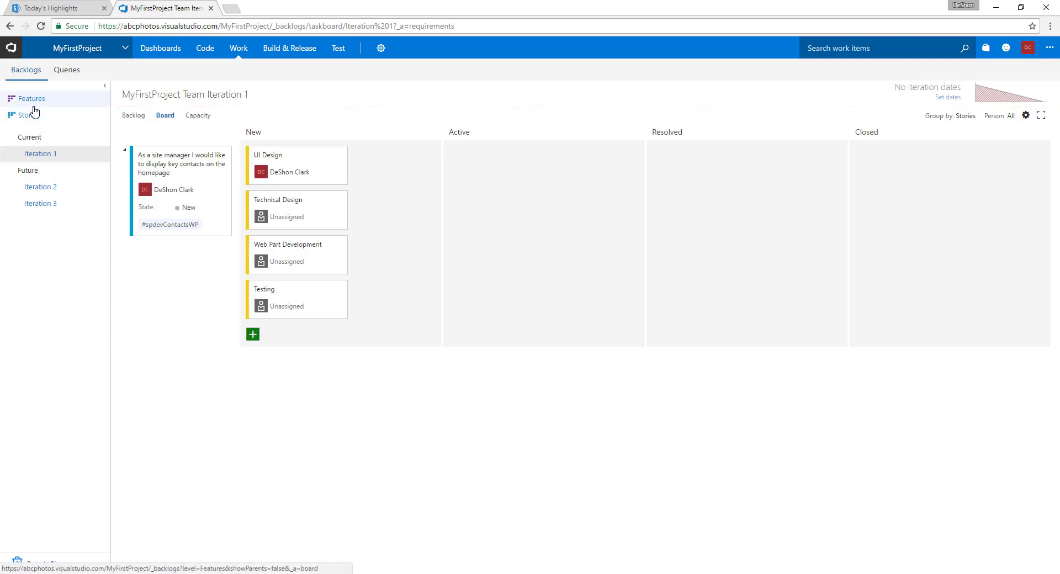
{"action": "mouse_move", "coordinate": [32, 98]}
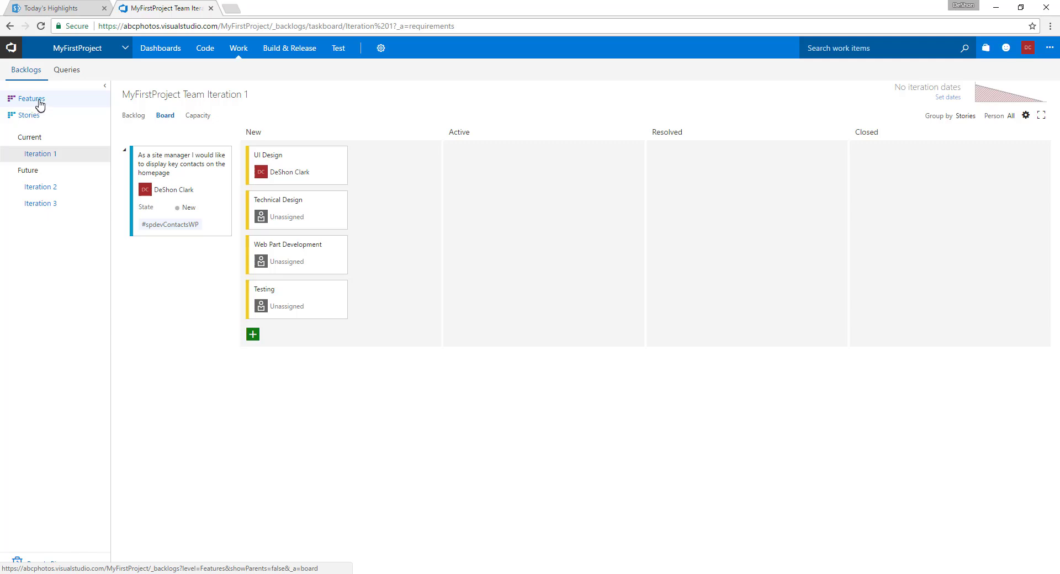
{"action": "left_click", "coordinate": [32, 98]}
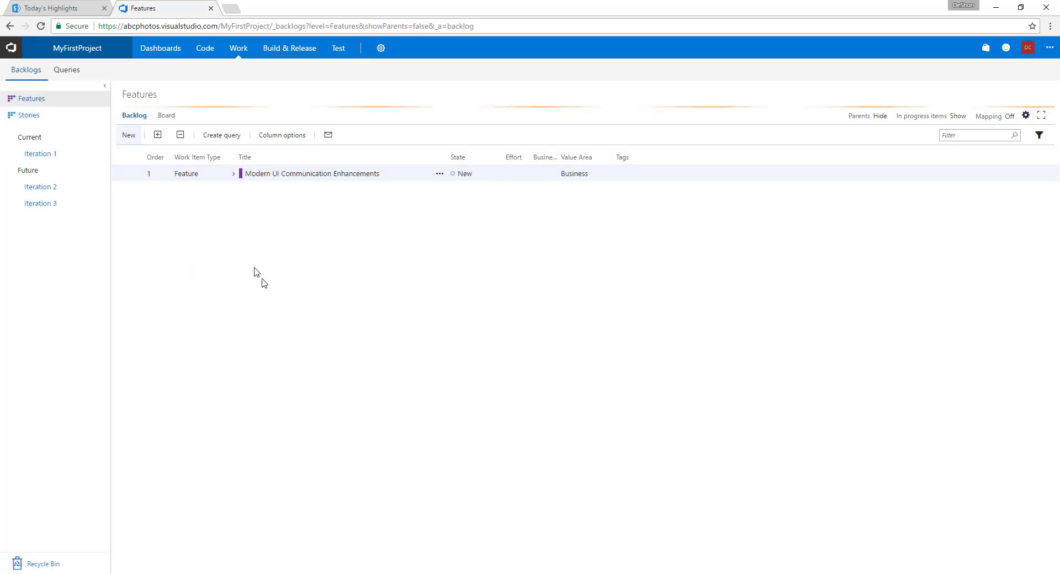
{"action": "left_click", "coordinate": [128, 134]}
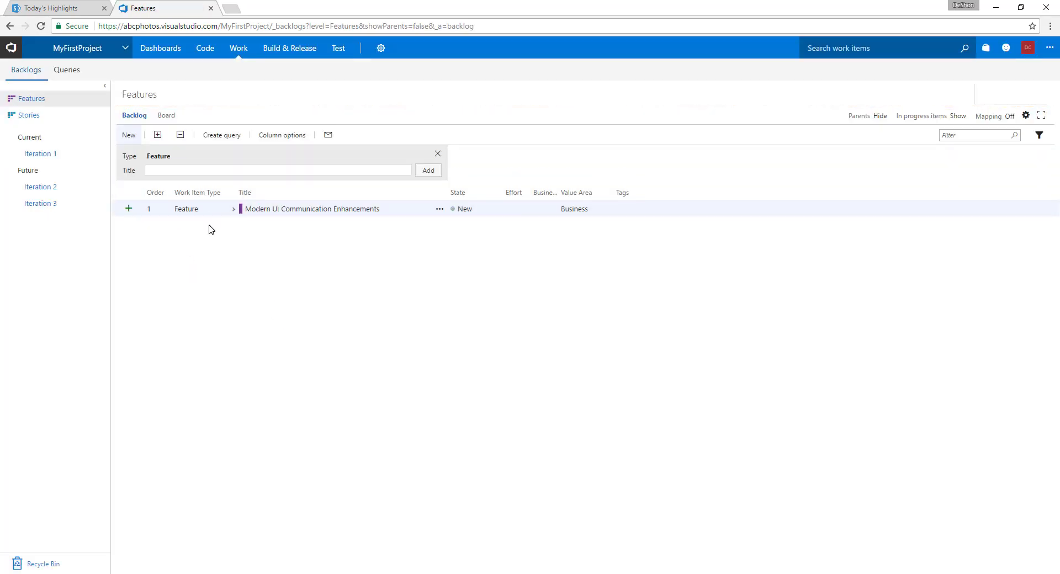
{"action": "mouse_move", "coordinate": [206, 226]}
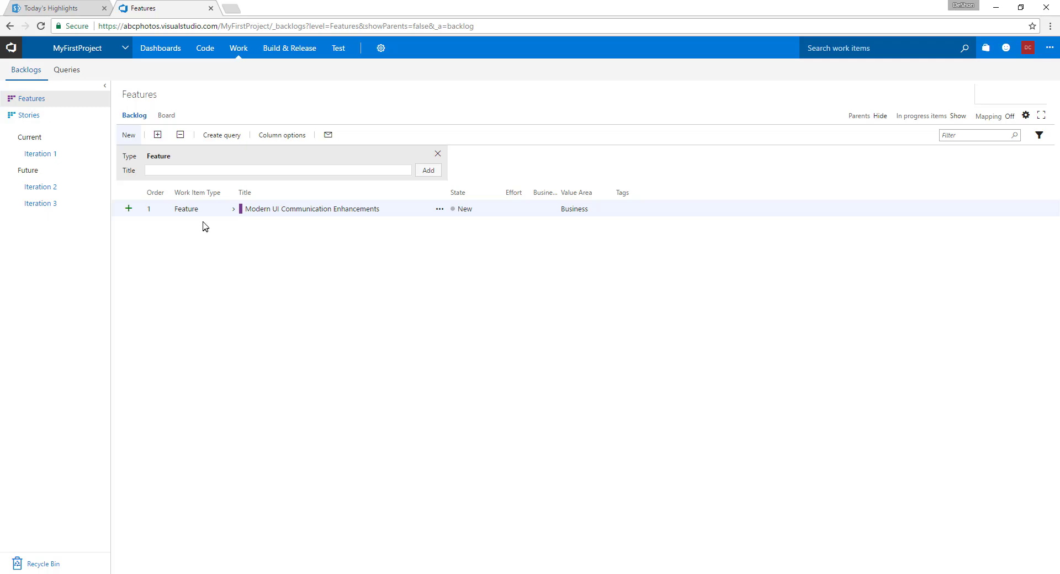
{"action": "mouse_move", "coordinate": [265, 218]}
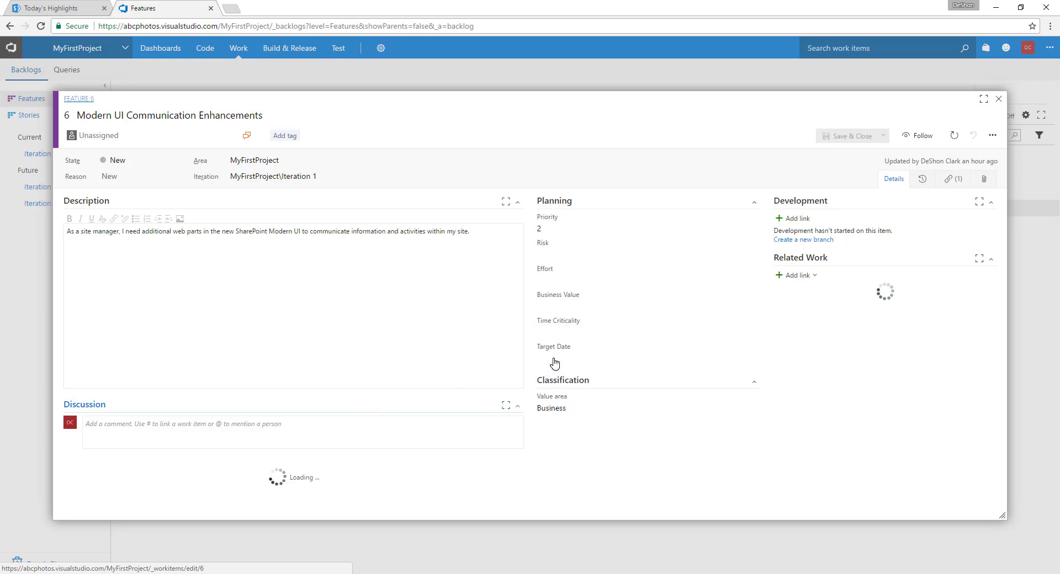
{"action": "mouse_move", "coordinate": [1035, 114]}
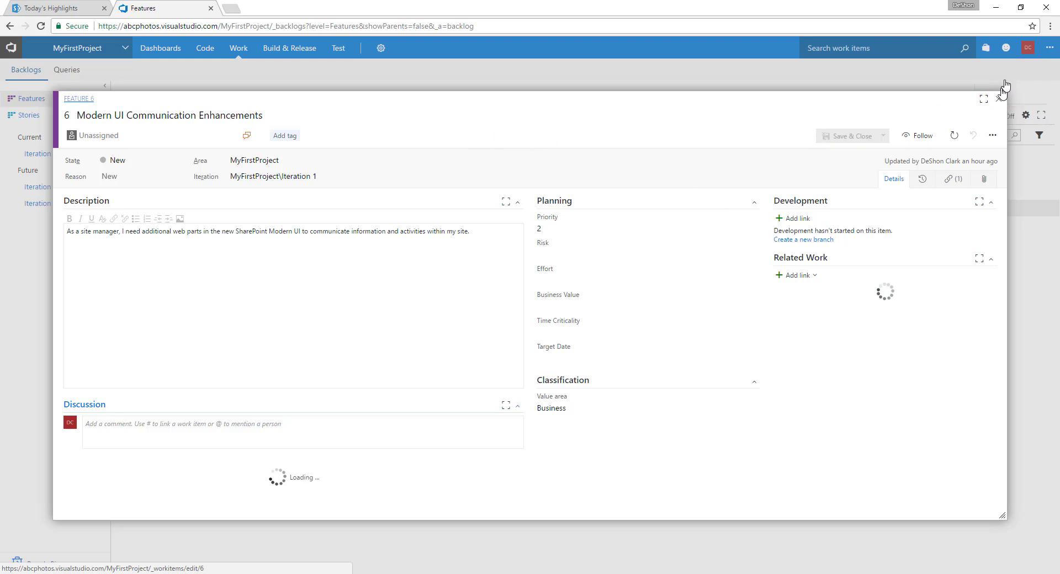
{"action": "mouse_move", "coordinate": [1000, 104]}
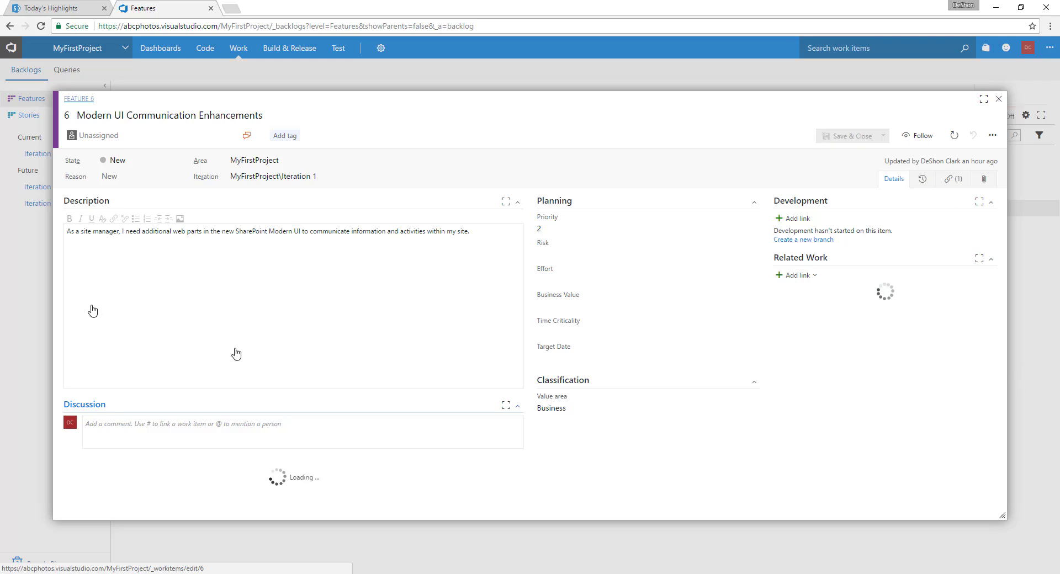
{"action": "mouse_move", "coordinate": [181, 149]}
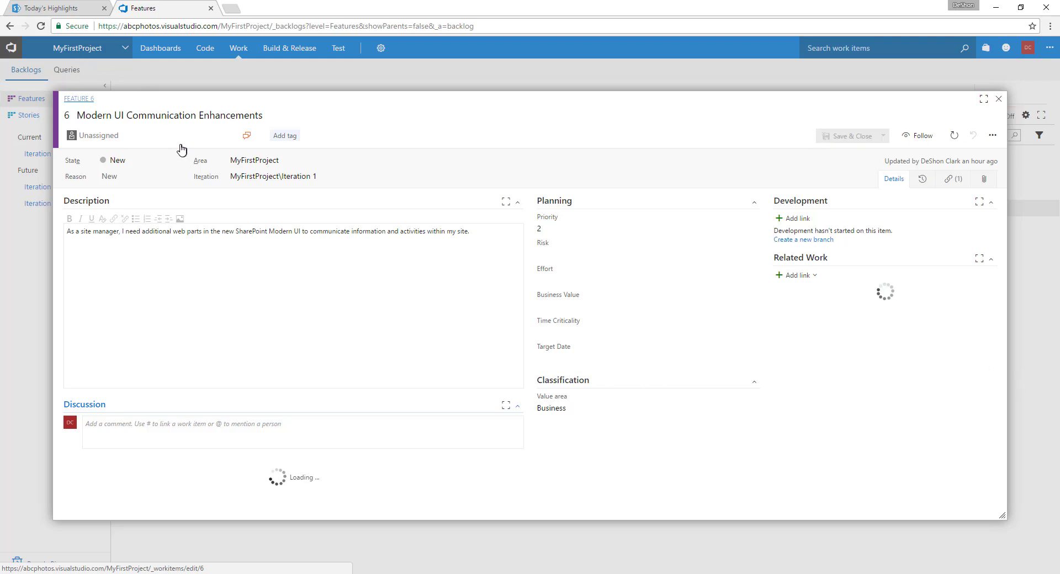
{"action": "mouse_move", "coordinate": [208, 169]}
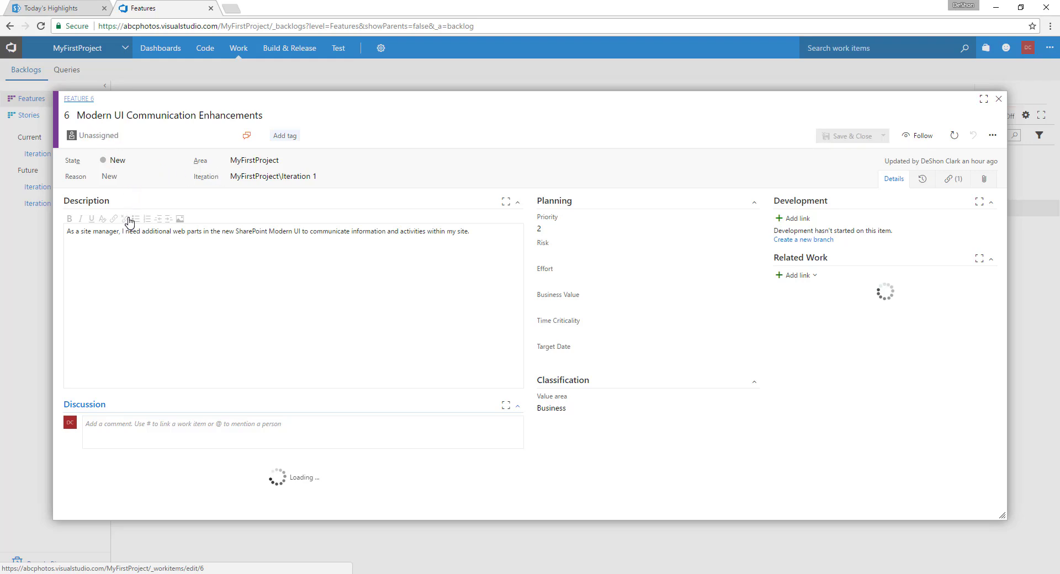
{"action": "mouse_move", "coordinate": [998, 99]}
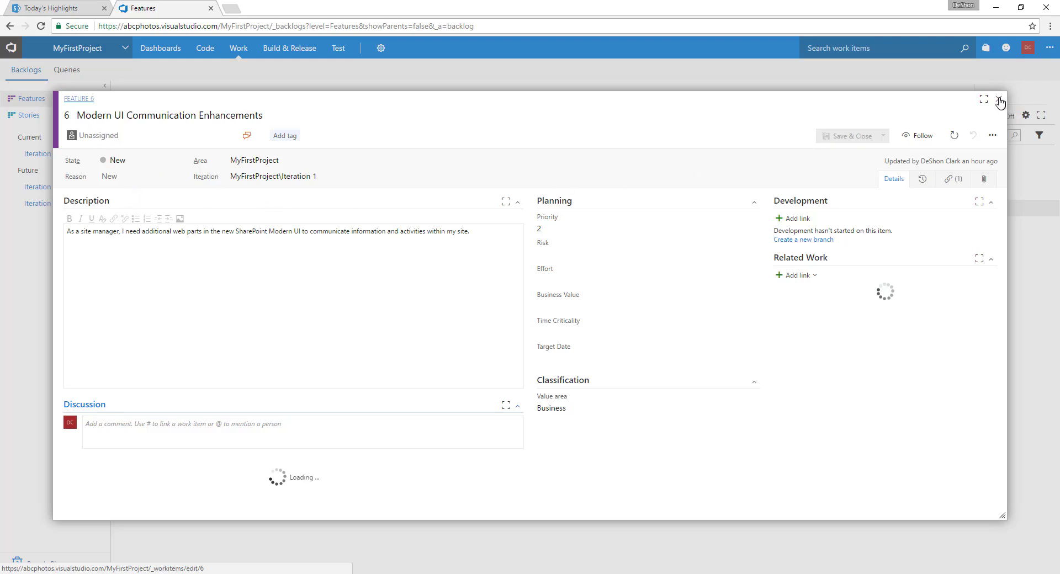
- Attempt to close feature 6's form and dismiss the Page Unresponsive warning
{"action": "left_click", "coordinate": [42, 26]}
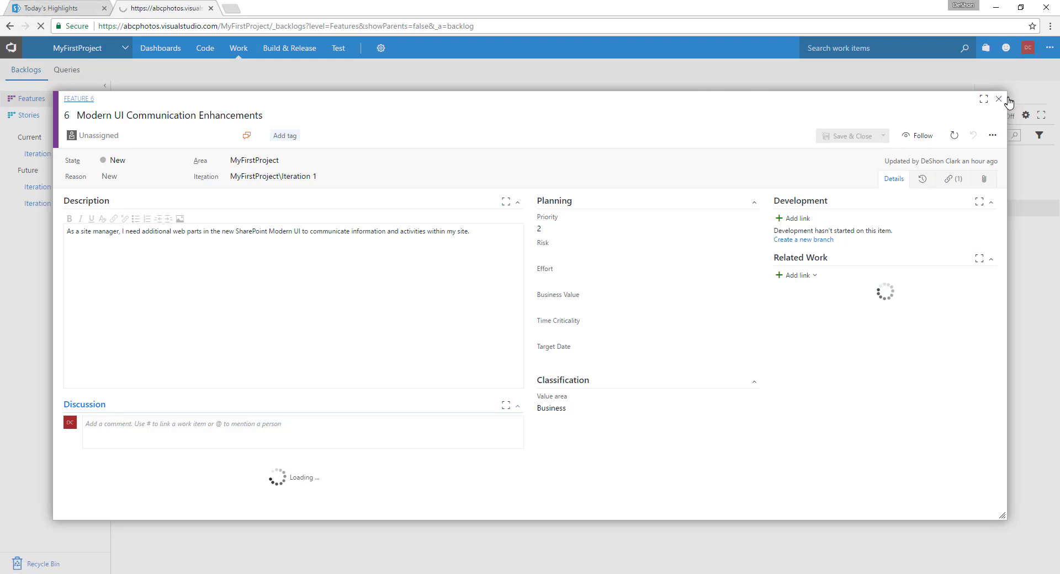
{"action": "mouse_move", "coordinate": [999, 105]}
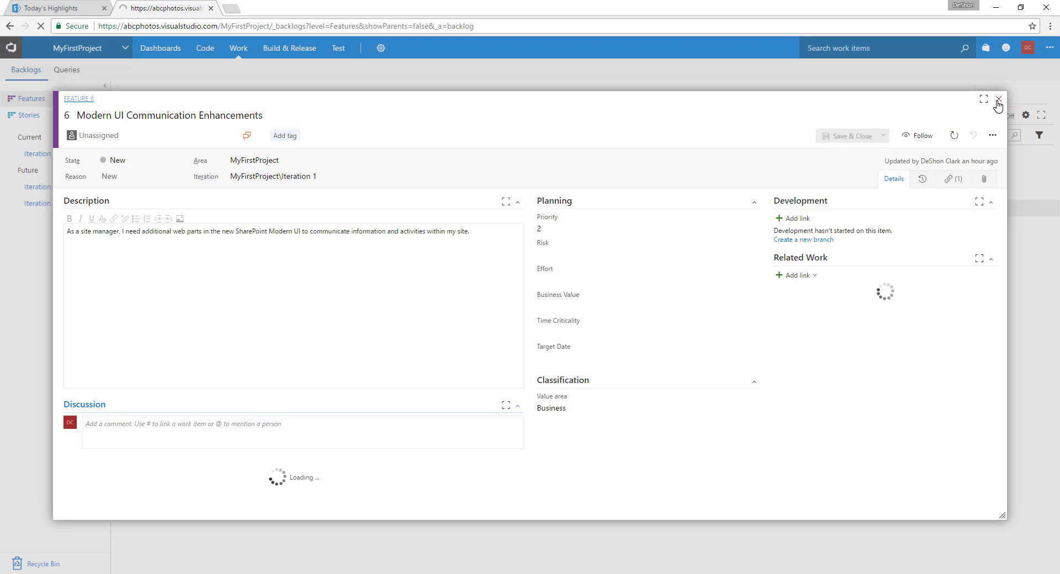
{"action": "mouse_move", "coordinate": [1038, 347]}
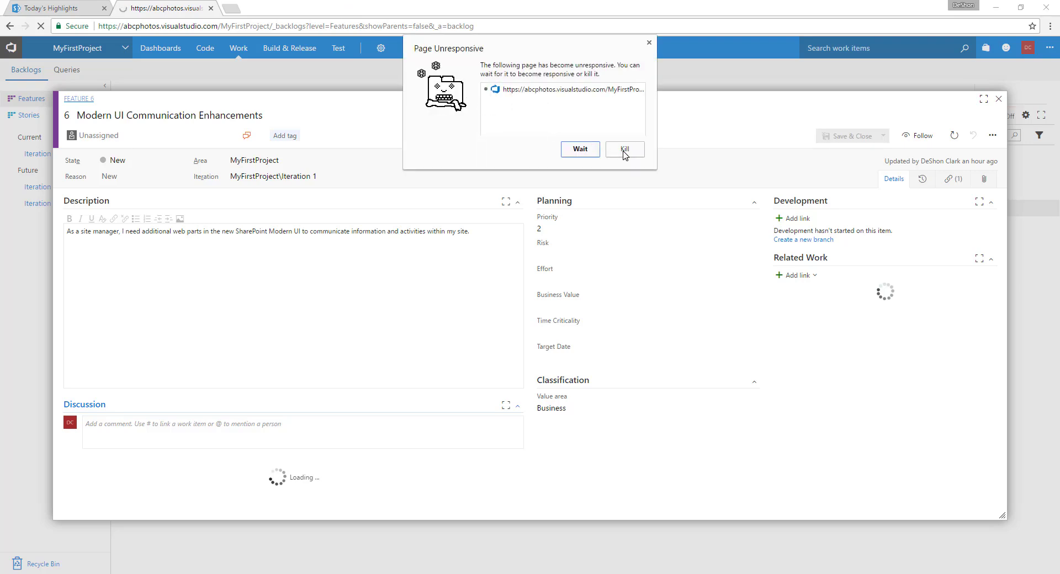
{"action": "left_click", "coordinate": [578, 149]}
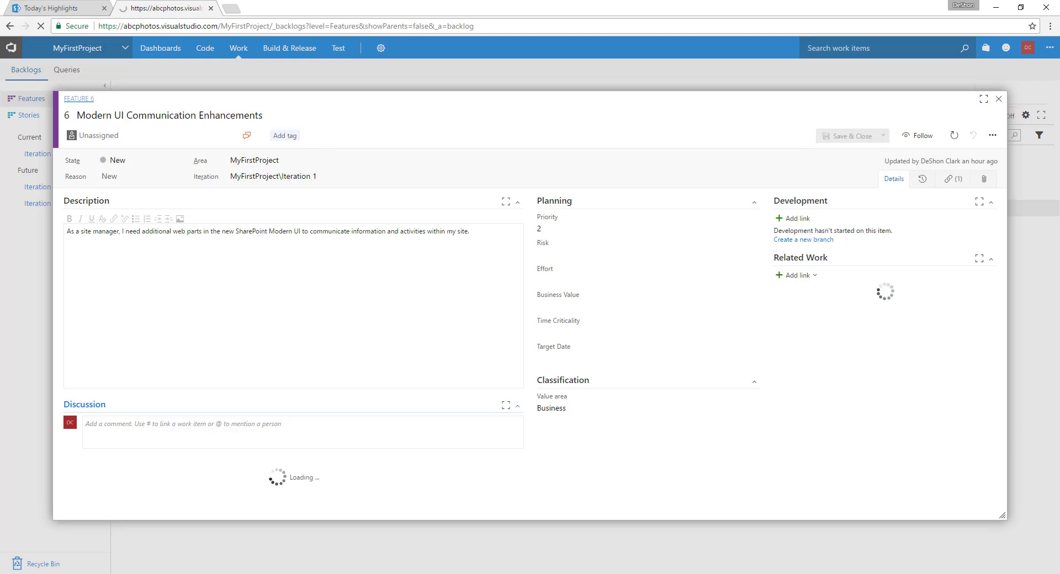
- Close the feature form, show the Iteration 1 backlog and open the key contacts user story
{"action": "left_click", "coordinate": [999, 98]}
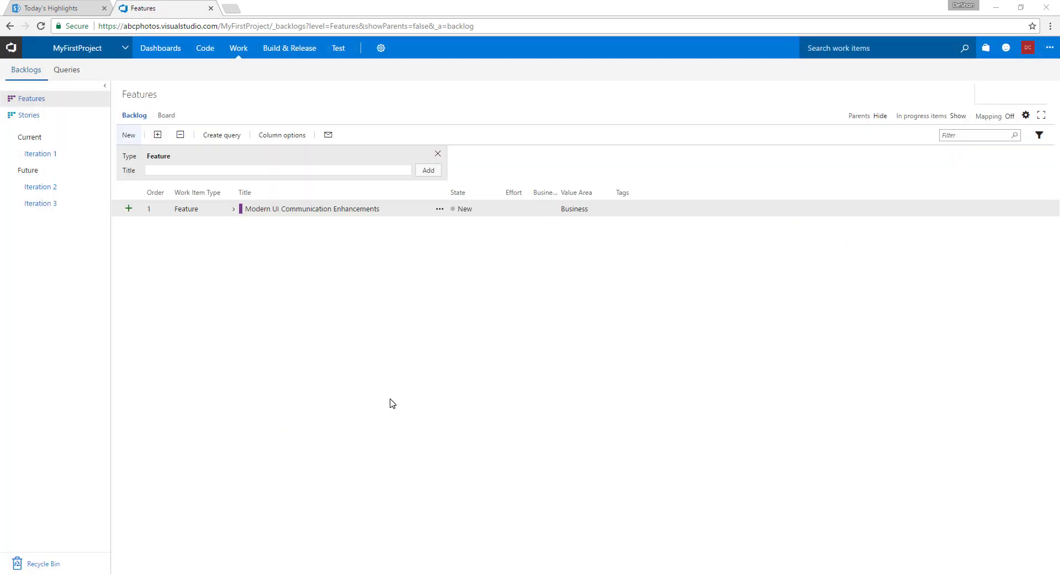
{"action": "mouse_move", "coordinate": [190, 225]}
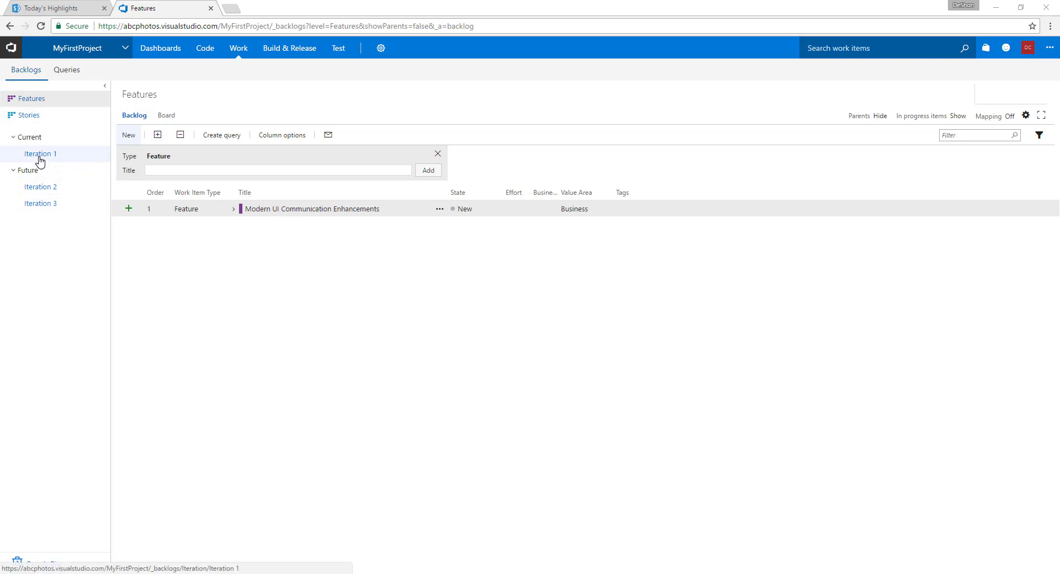
{"action": "left_click", "coordinate": [39, 153]}
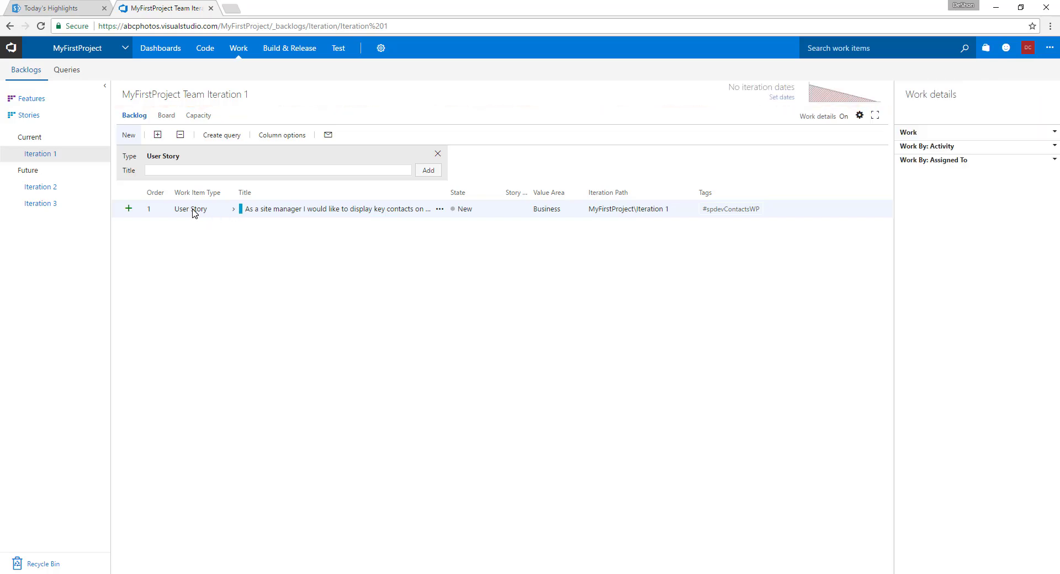
{"action": "mouse_move", "coordinate": [275, 217]}
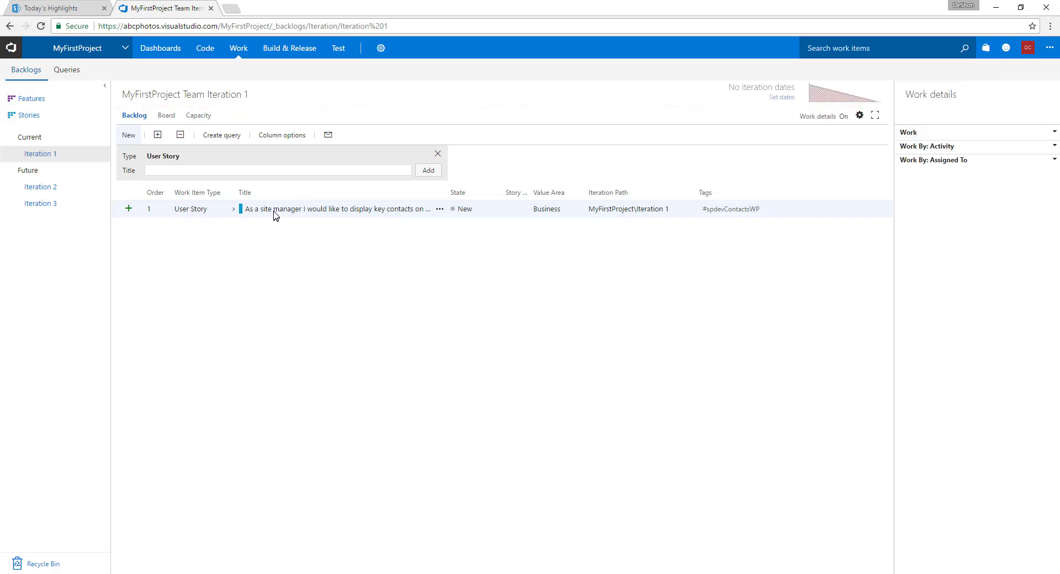
{"action": "left_click", "coordinate": [336, 209]}
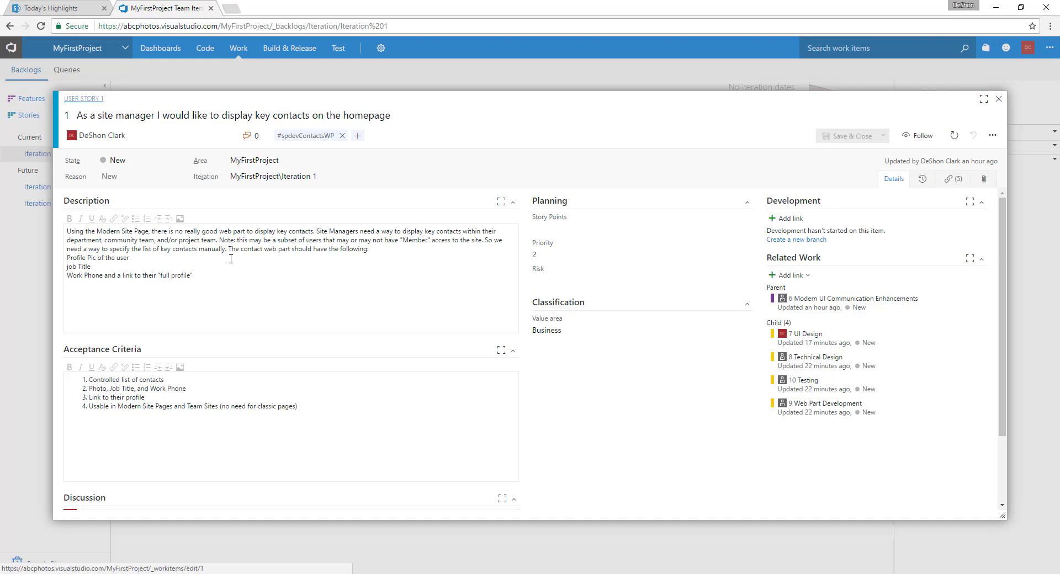
{"action": "mouse_move", "coordinate": [398, 388]}
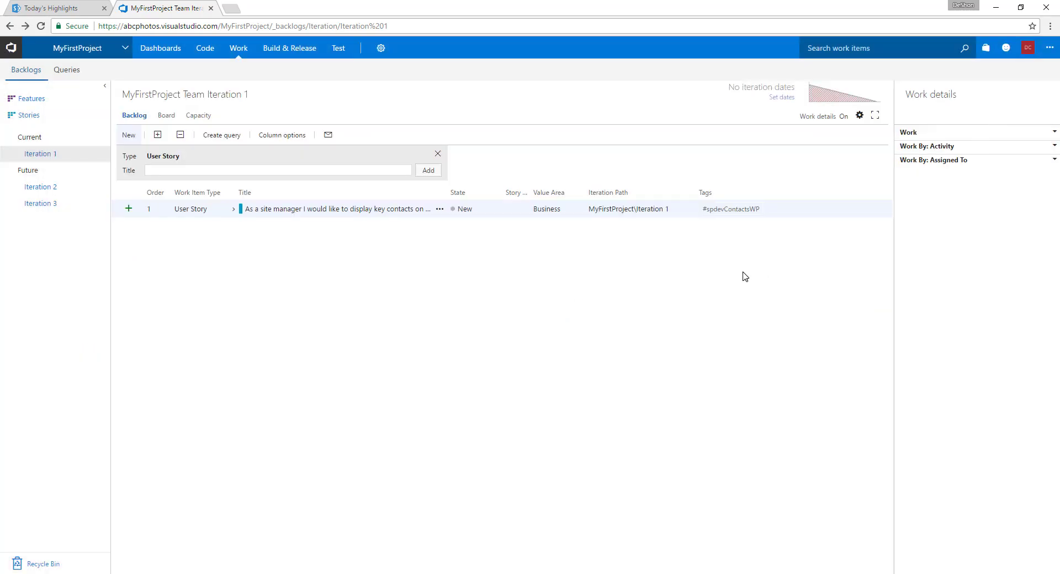
{"action": "mouse_move", "coordinate": [191, 213]}
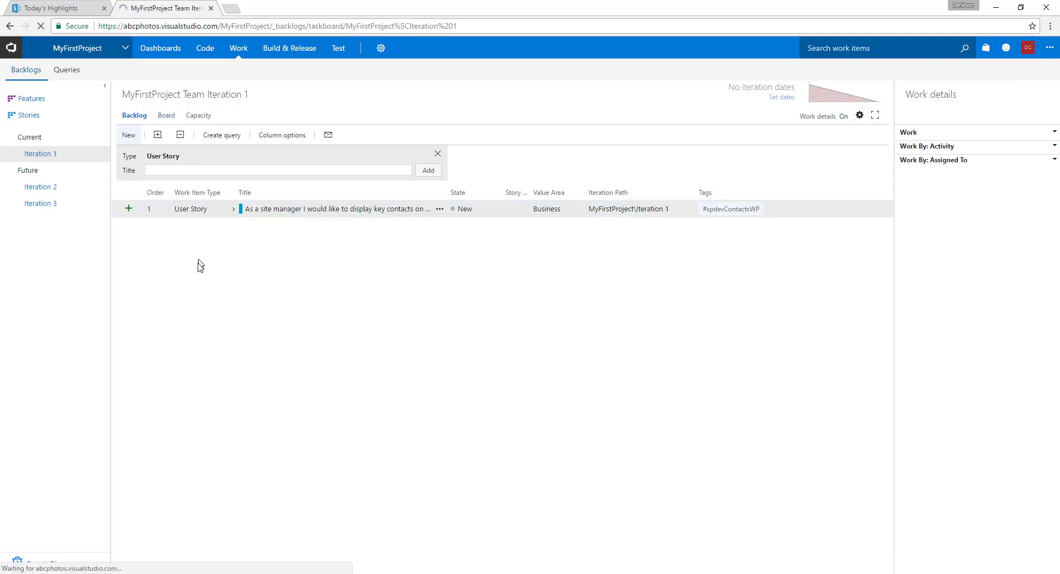
- Show the Iteration 1 task board and inspect the user story card's State field
{"action": "left_click", "coordinate": [165, 115]}
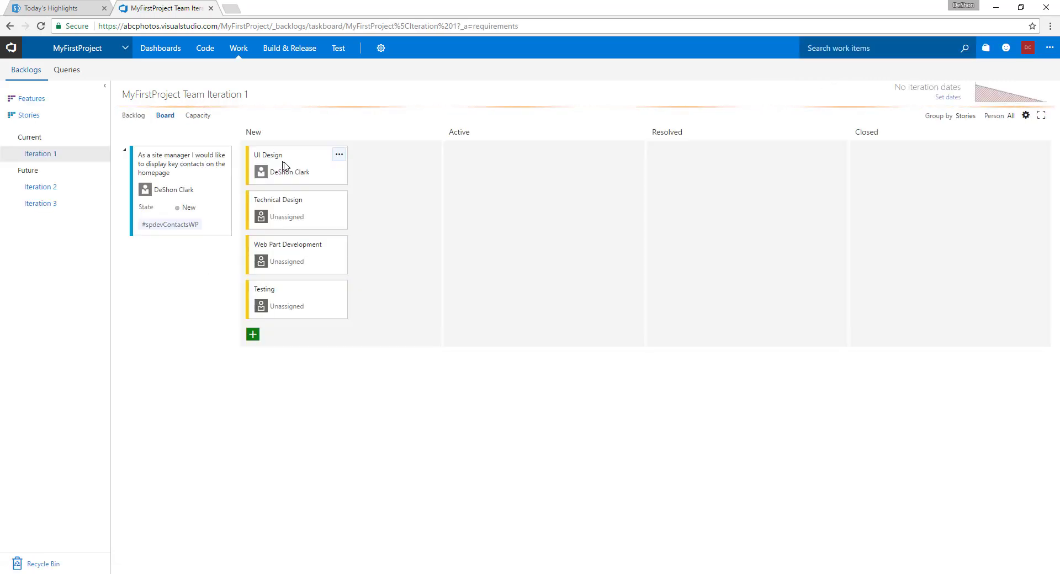
{"action": "left_click", "coordinate": [199, 207]}
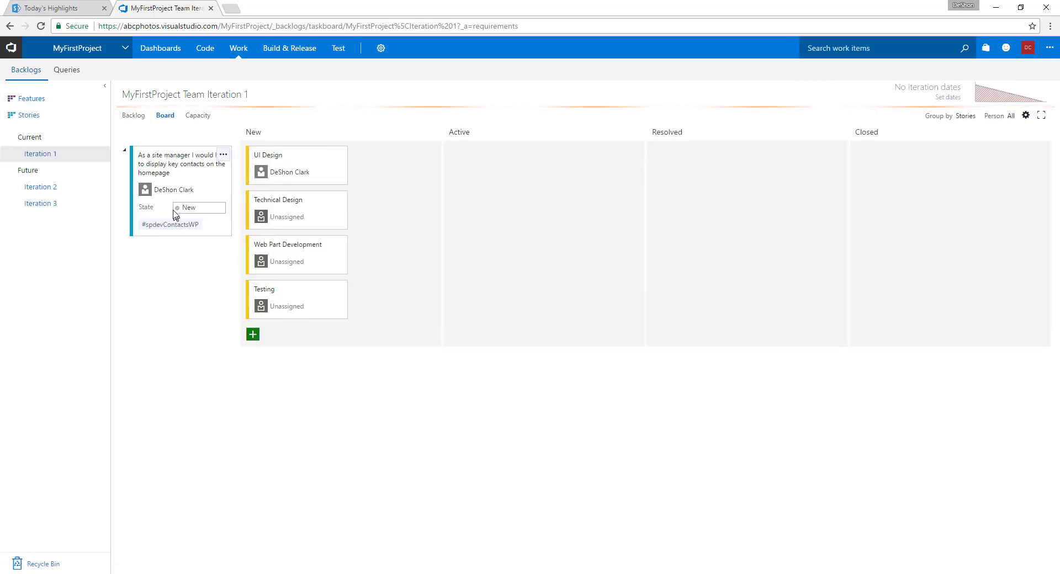
{"action": "left_click", "coordinate": [176, 189]}
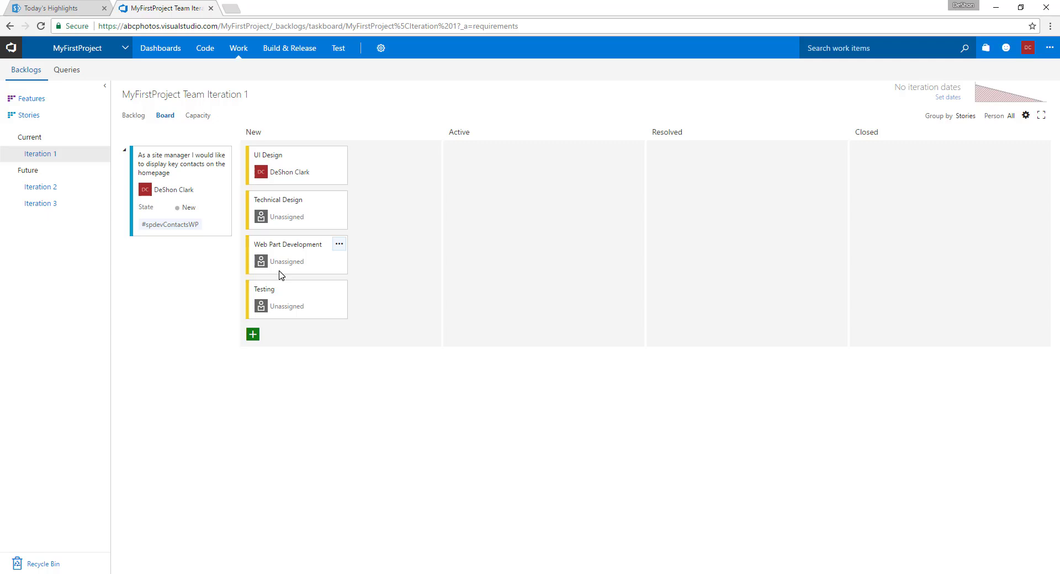
{"action": "mouse_move", "coordinate": [287, 160]}
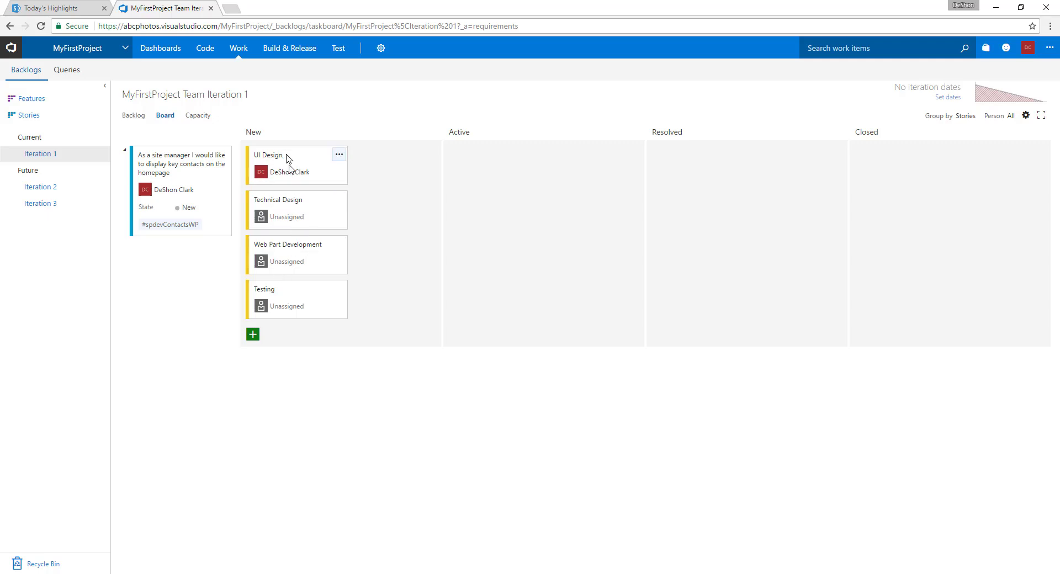
{"action": "mouse_move", "coordinate": [189, 169]}
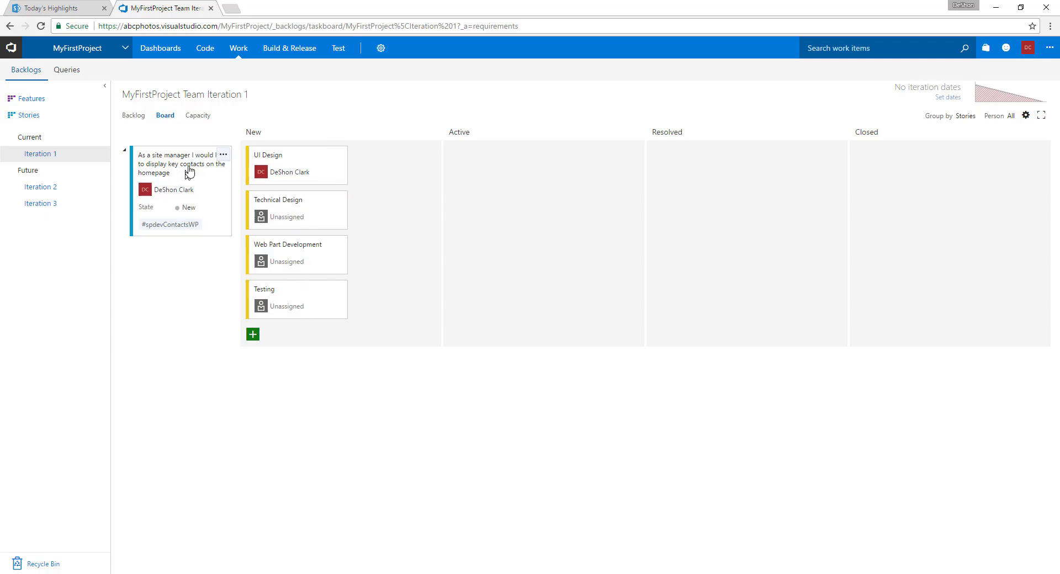
{"action": "mouse_move", "coordinate": [191, 224]}
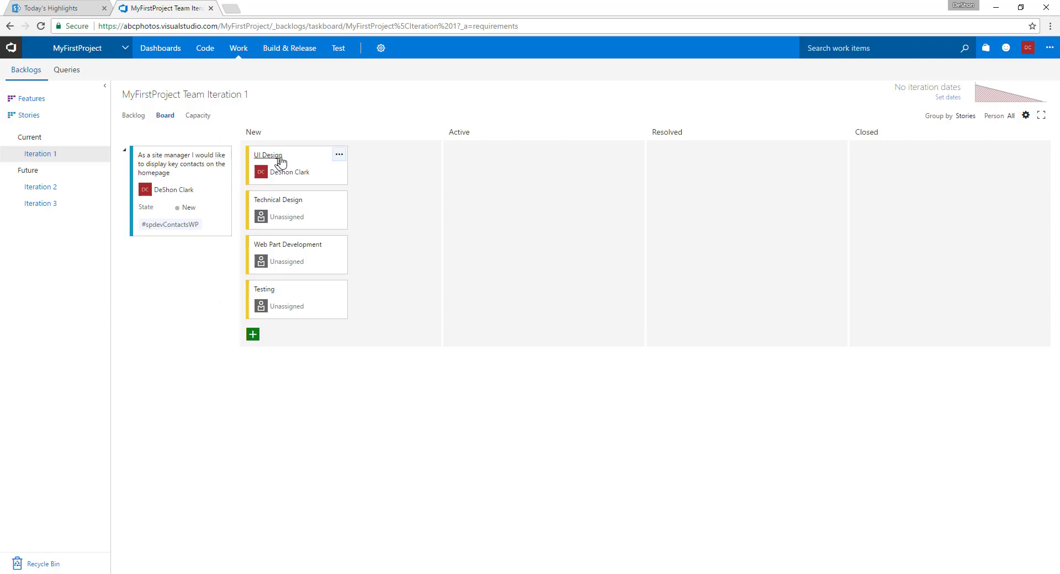
- Move the UI Design card from New to Active and open its task 7 form
{"action": "left_click_drag", "start_coordinate": [280, 162], "coordinate": [503, 173]}
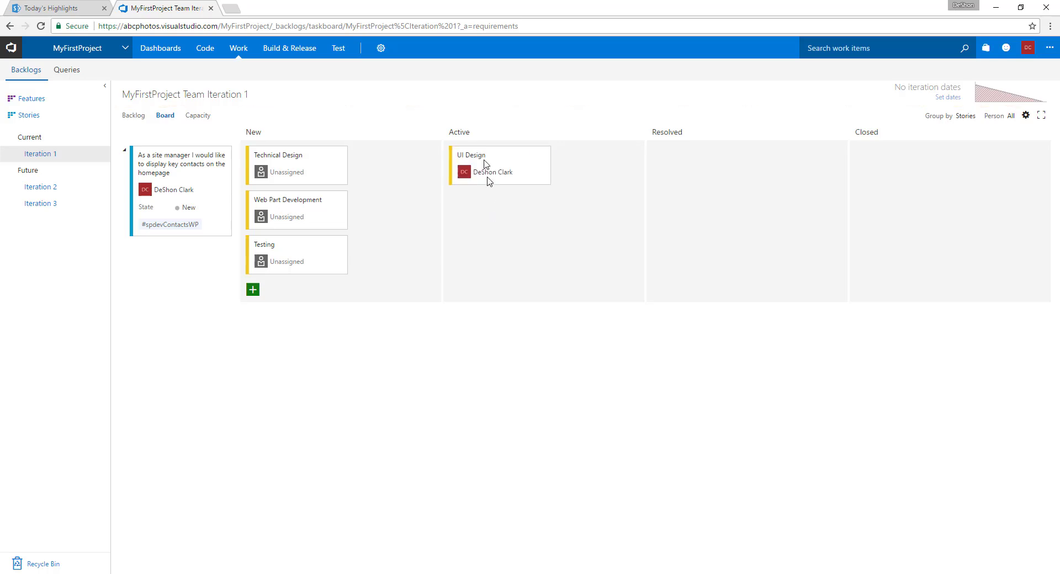
{"action": "left_click", "coordinate": [499, 164]}
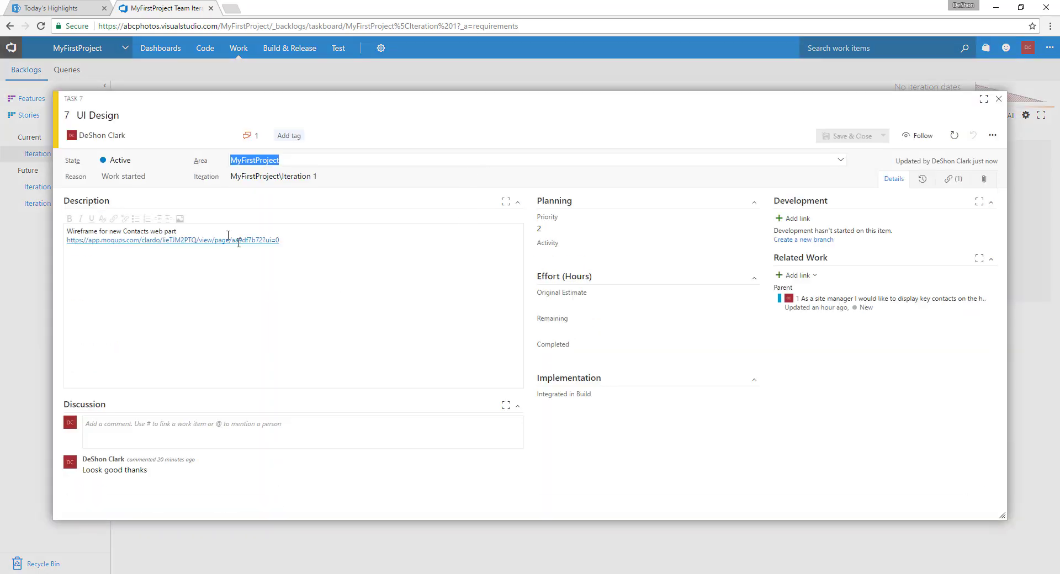
{"action": "mouse_move", "coordinate": [233, 239]}
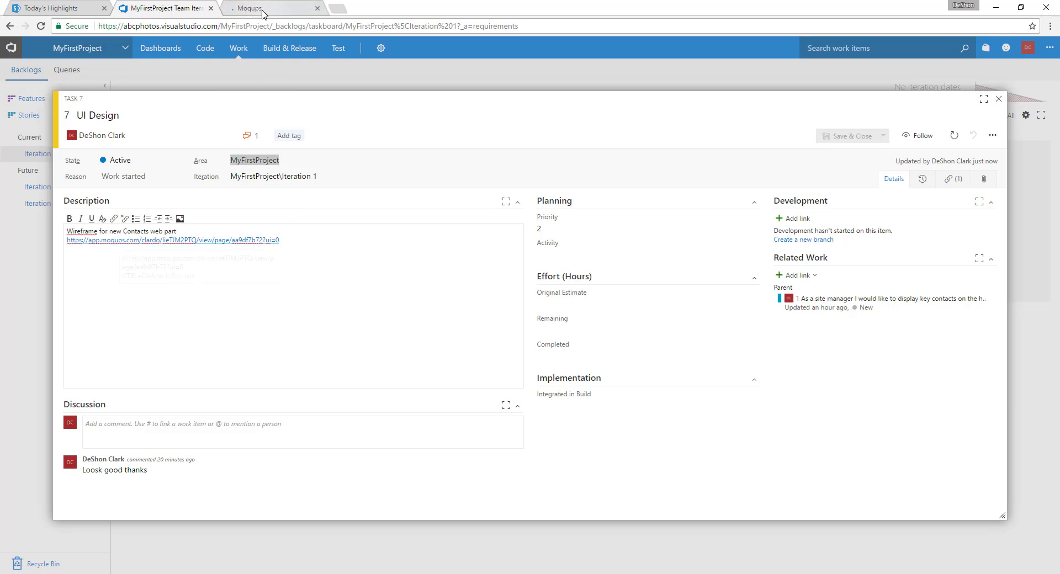
- Switch to the Moqups tab and scroll the wireframe preview to the Key Contacts cards
{"action": "left_click", "coordinate": [248, 8]}
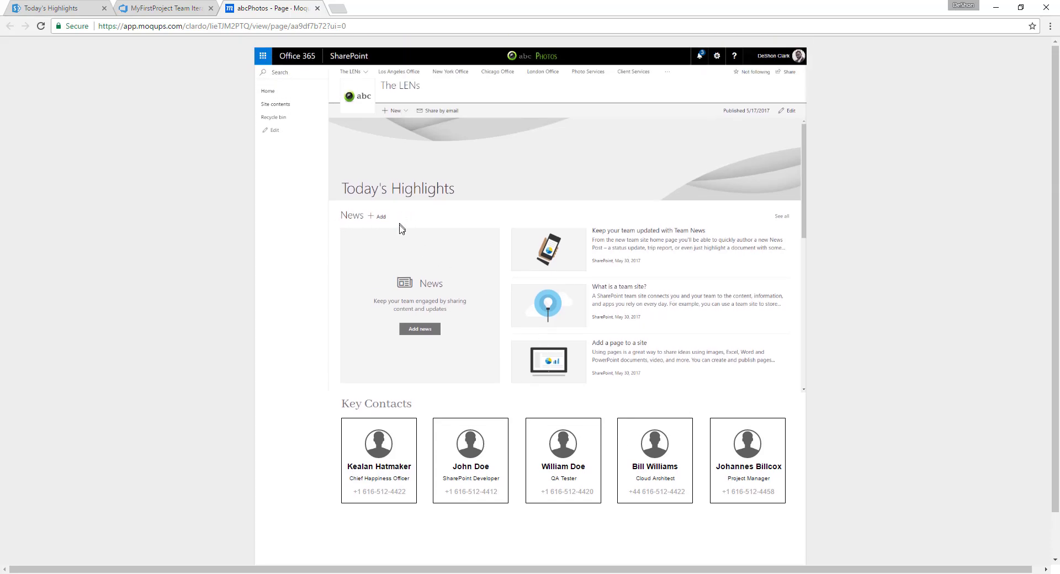
{"action": "scroll", "scroll_direction": "down", "scroll_amount": 3}
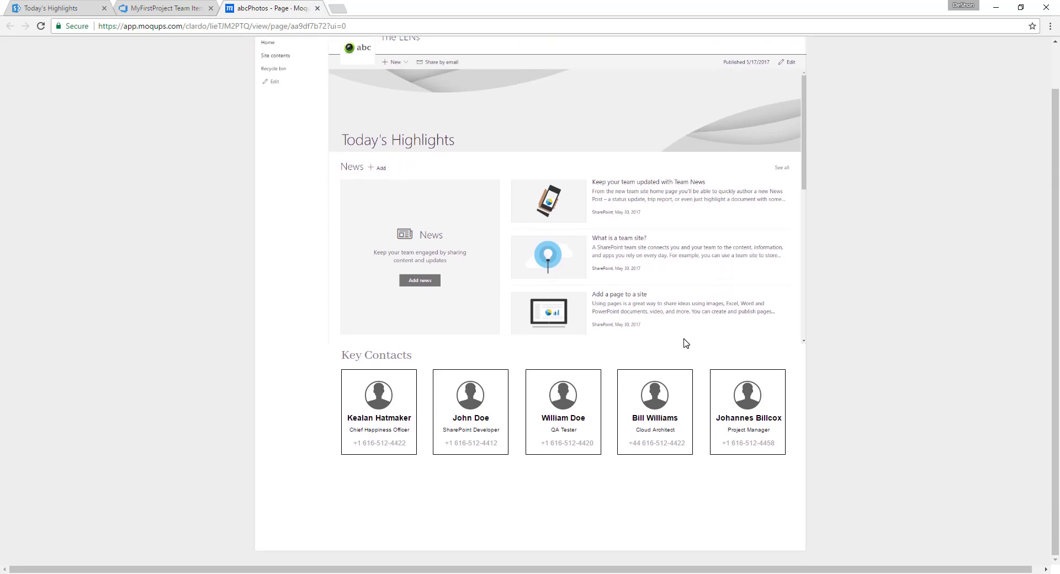
{"action": "mouse_move", "coordinate": [377, 389]}
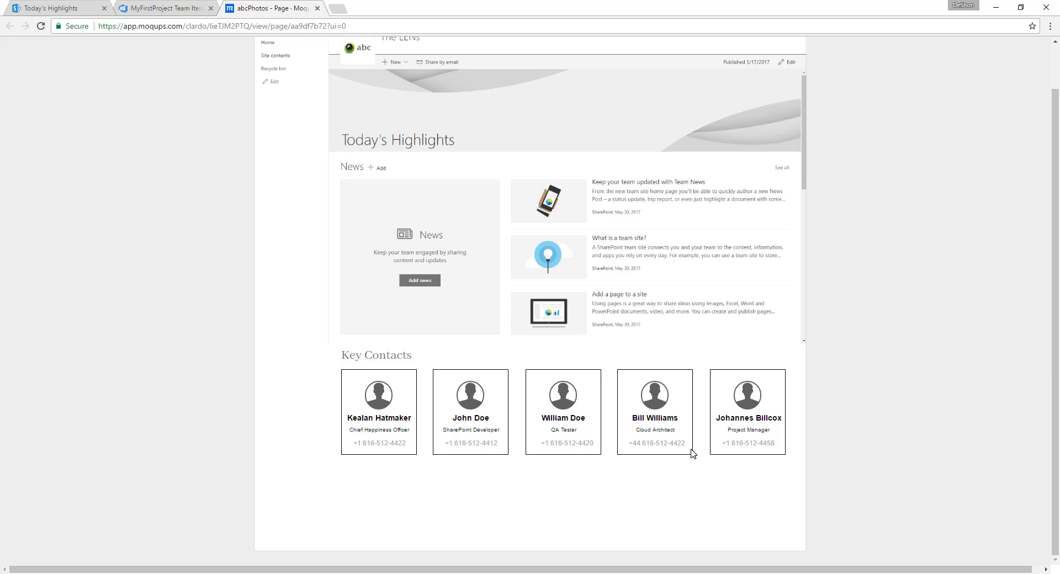
{"action": "mouse_move", "coordinate": [490, 451]}
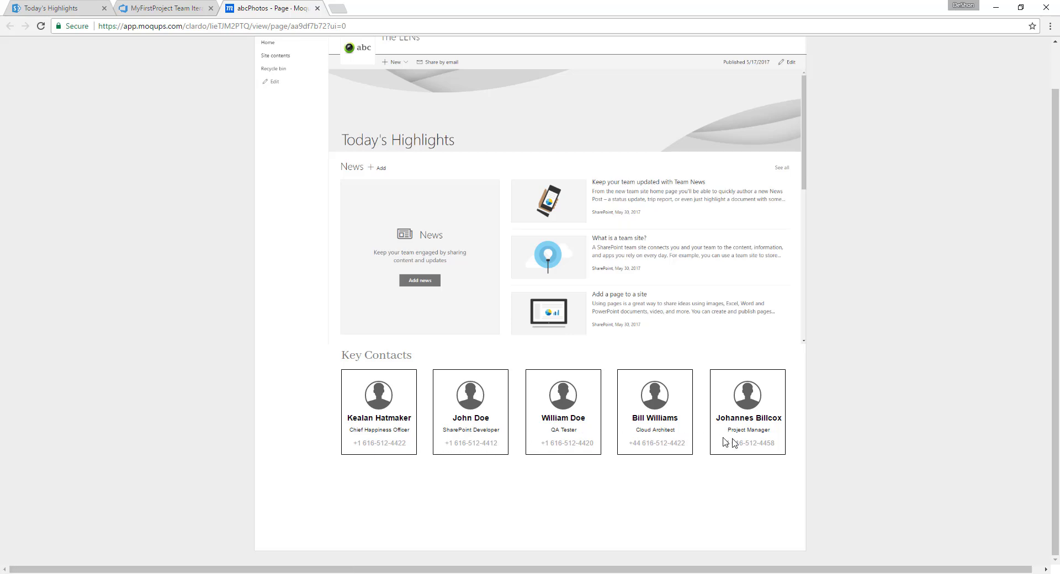
{"action": "mouse_move", "coordinate": [451, 459]}
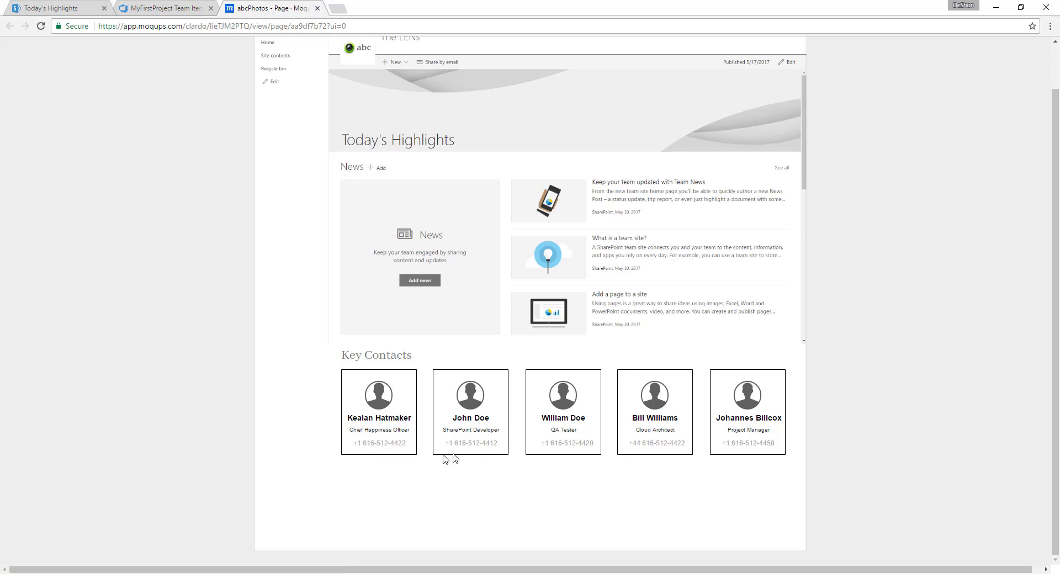
{"action": "mouse_move", "coordinate": [378, 402]}
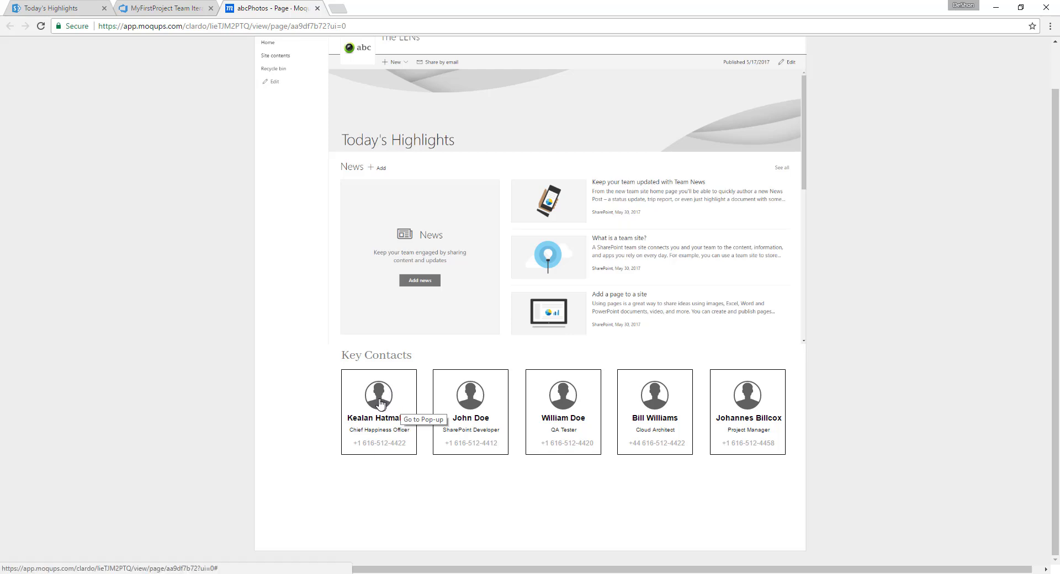
{"action": "mouse_move", "coordinate": [372, 395]}
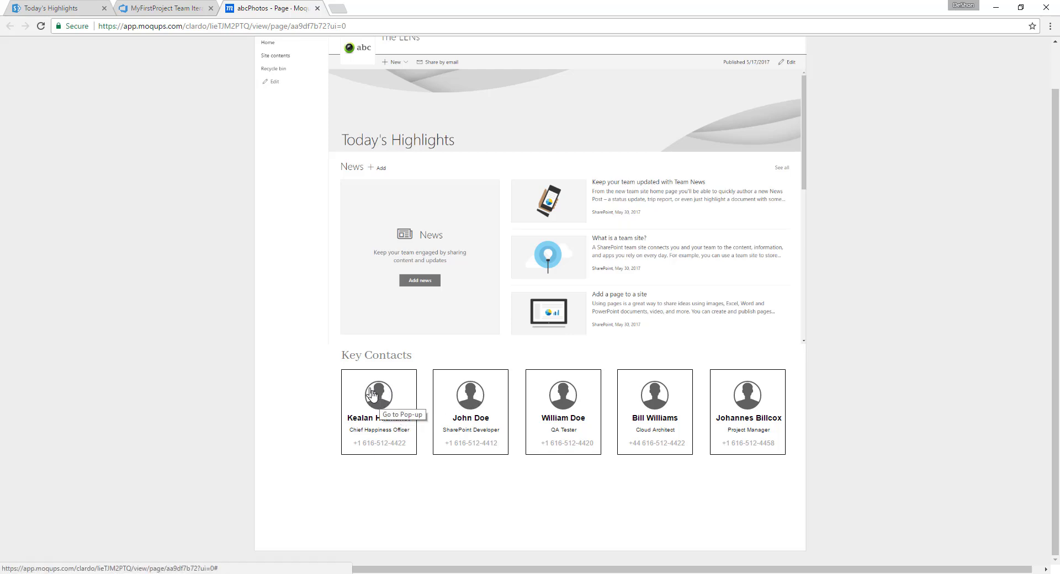
{"action": "mouse_move", "coordinate": [336, 445]}
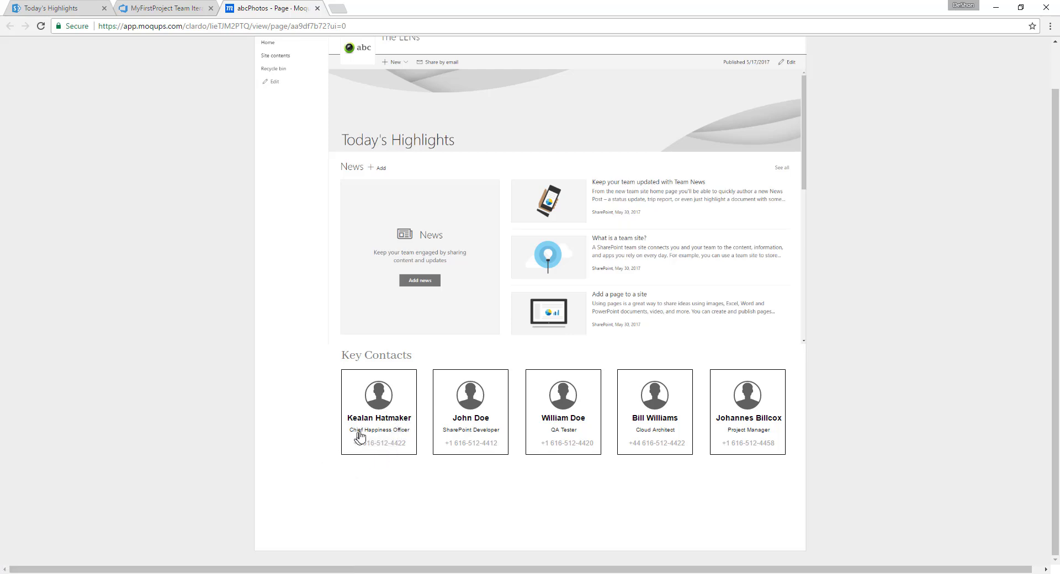
{"action": "mouse_move", "coordinate": [366, 461]}
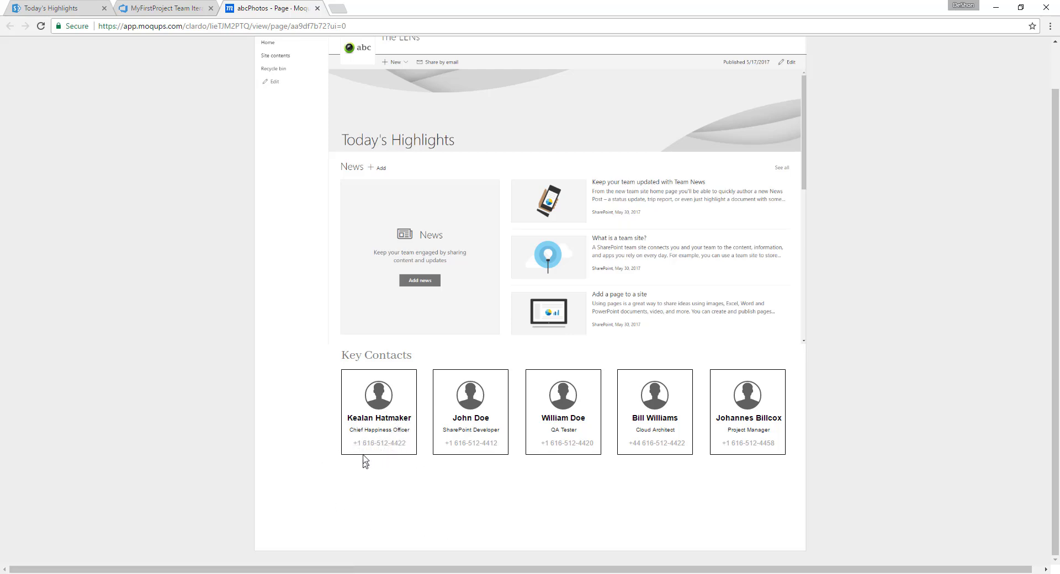
{"action": "mouse_move", "coordinate": [412, 433]}
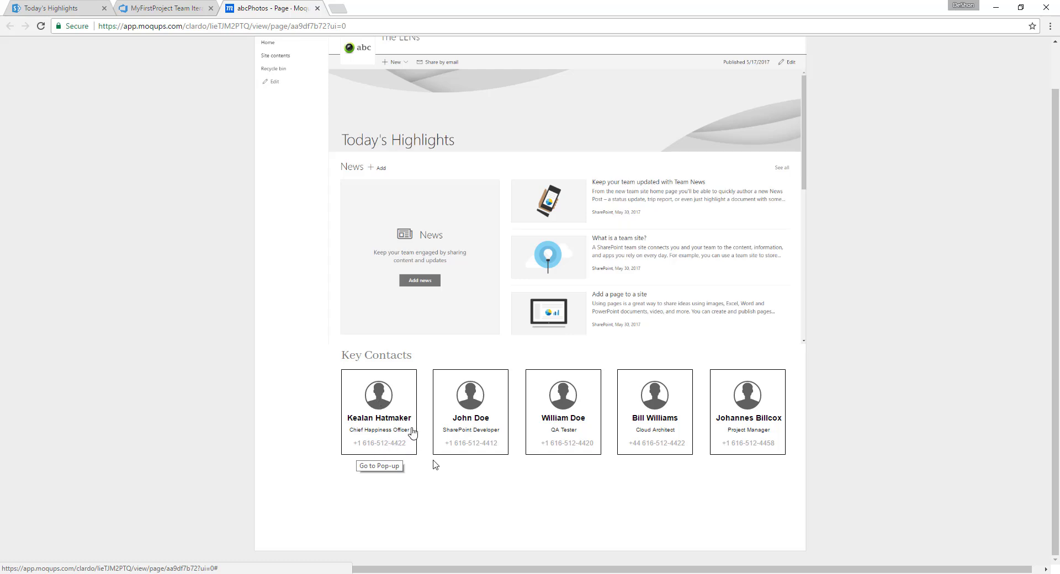
{"action": "mouse_move", "coordinate": [264, 390]}
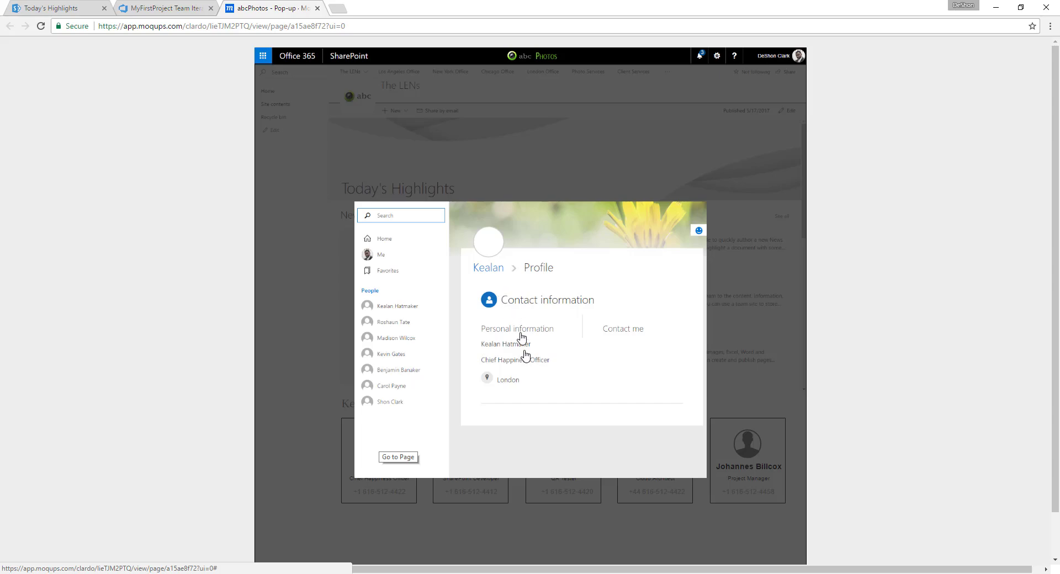
{"action": "mouse_move", "coordinate": [325, 321]}
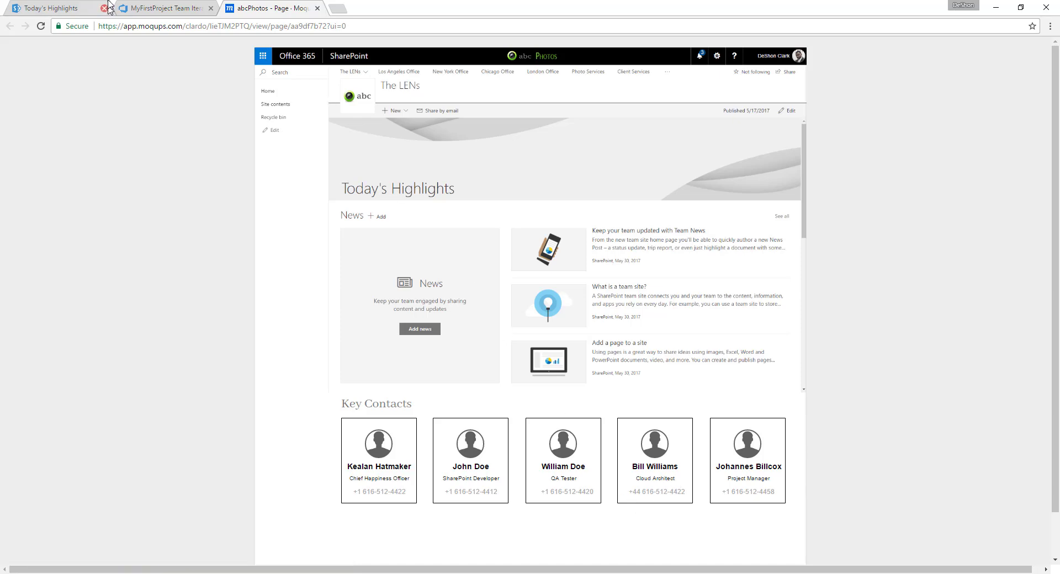
- Return to the VSTS tab, close the UI Design task and open the Technical Design card
{"action": "left_click", "coordinate": [162, 7]}
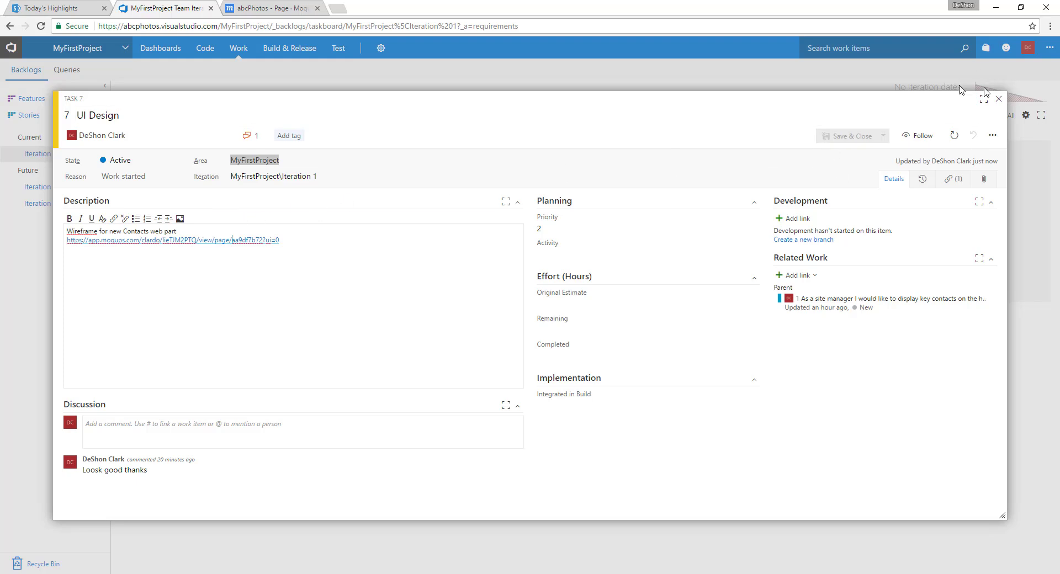
{"action": "left_click", "coordinate": [998, 99]}
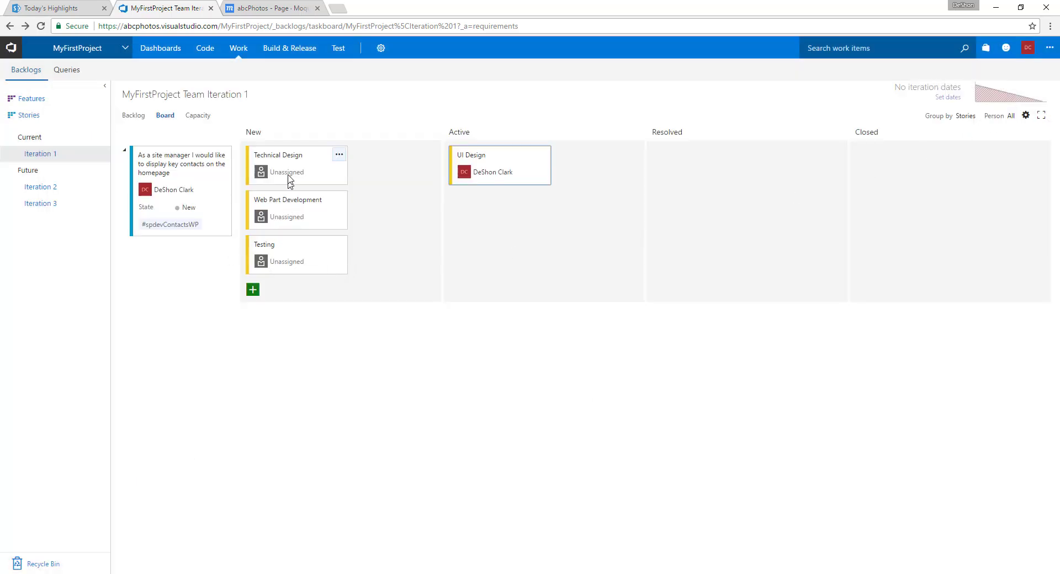
{"action": "mouse_move", "coordinate": [283, 157]}
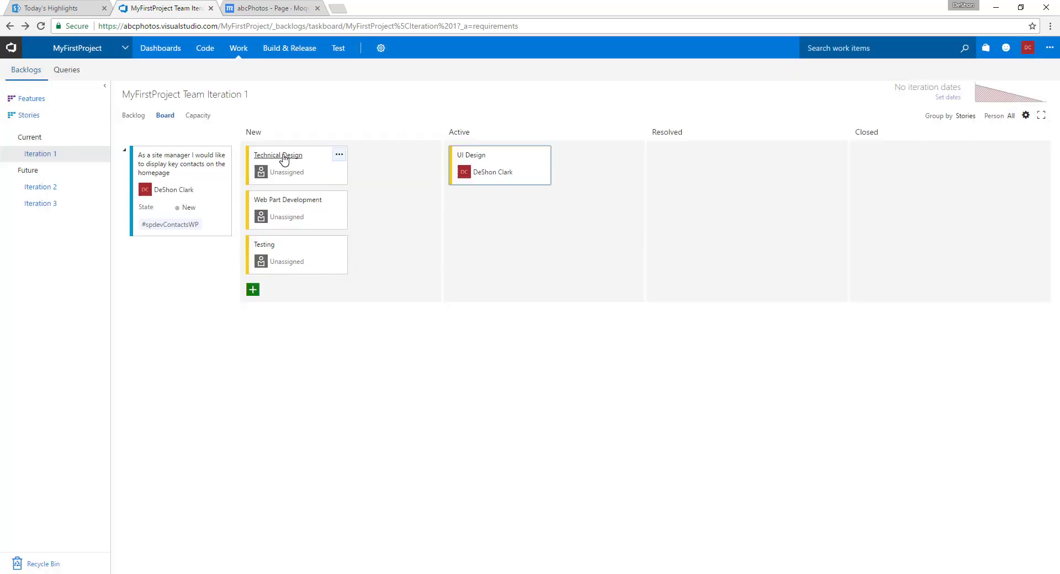
{"action": "left_click", "coordinate": [277, 155]}
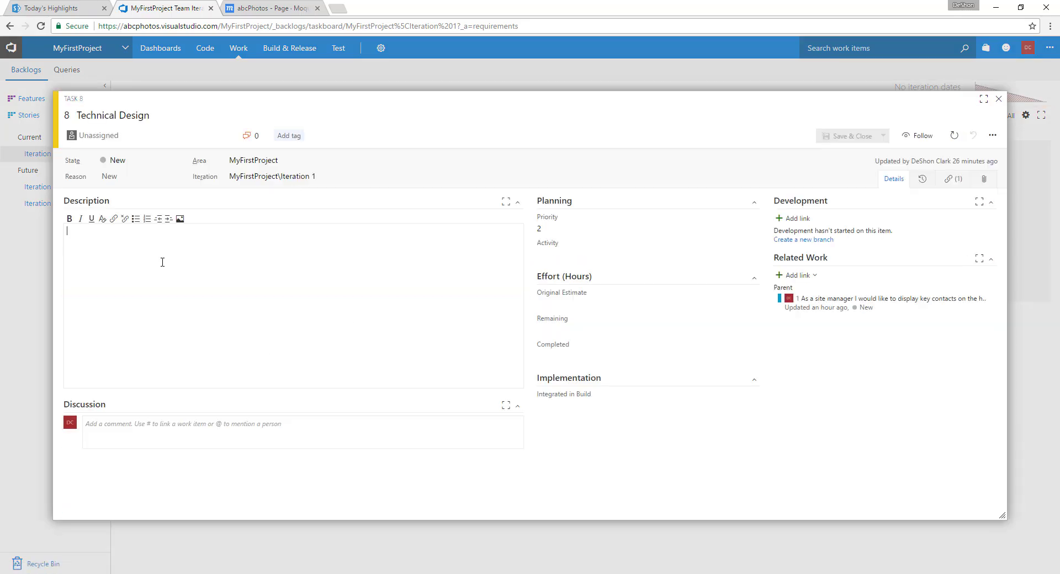
- Write Technical Design description points on SharePoint Framework, React, Office UI Fabric, Modern support and responsiveness
{"action": "left_click", "coordinate": [136, 218]}
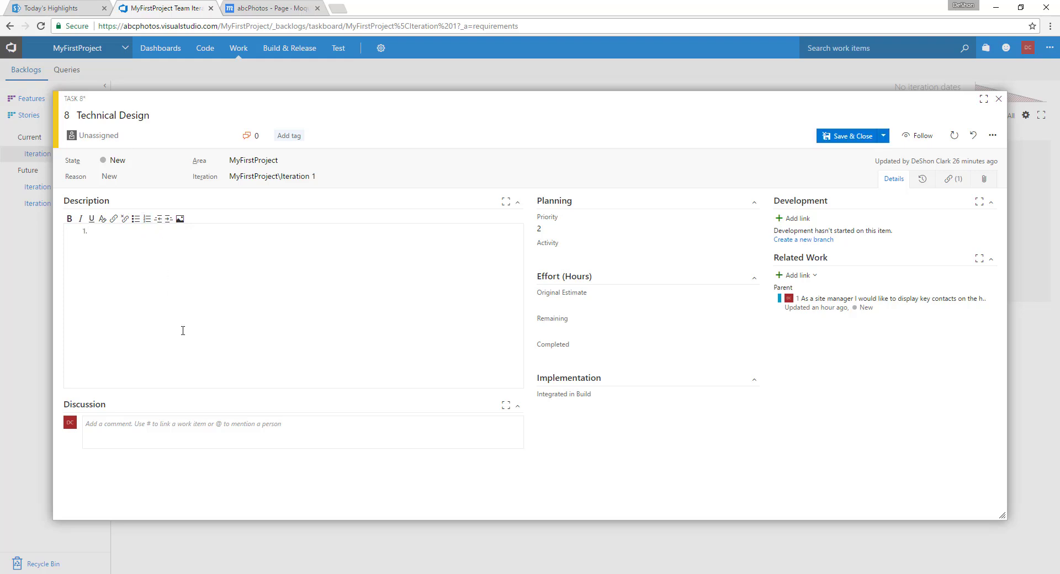
{"action": "type", "text": "SharePoint Develop"}
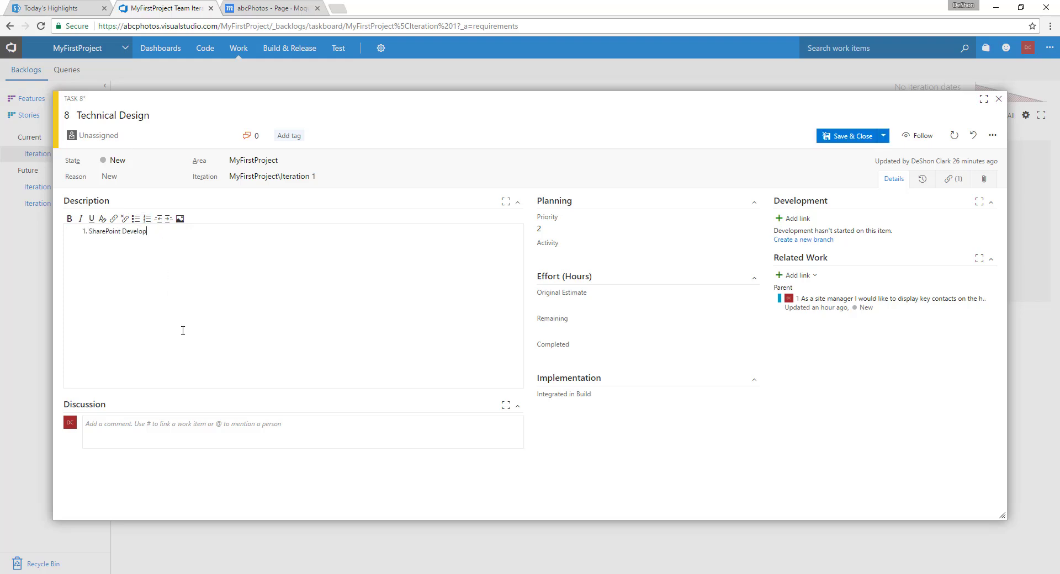
{"action": "type", "text": "ment Framework"}
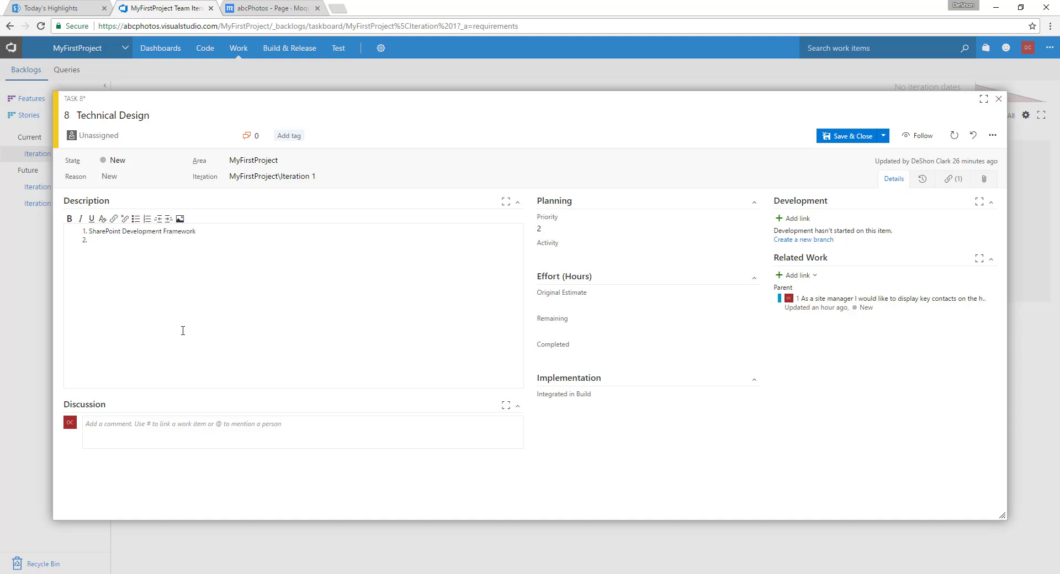
{"action": "type", "text": "React F"}
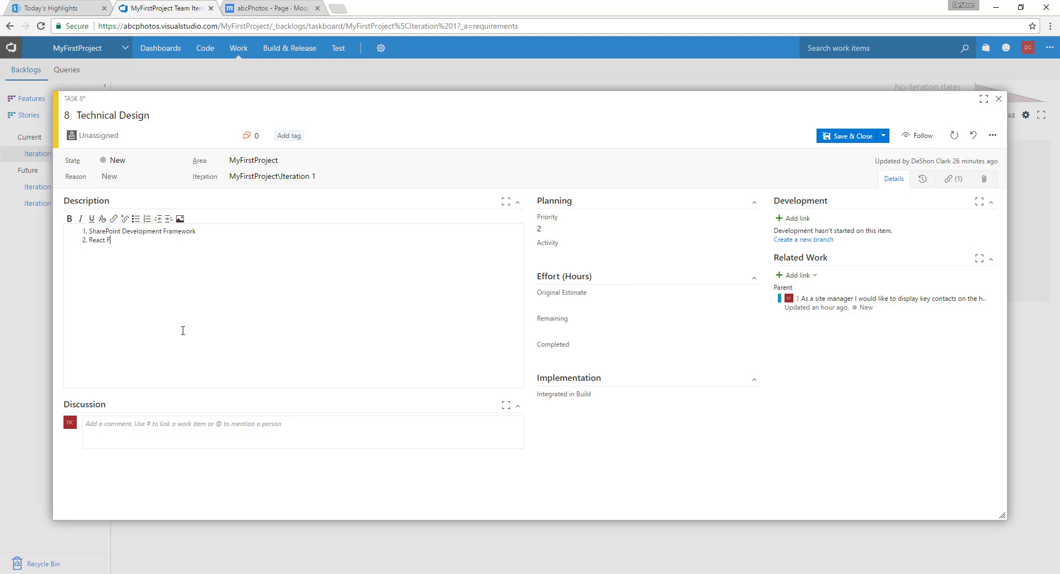
{"action": "type", "text": "ramew"}
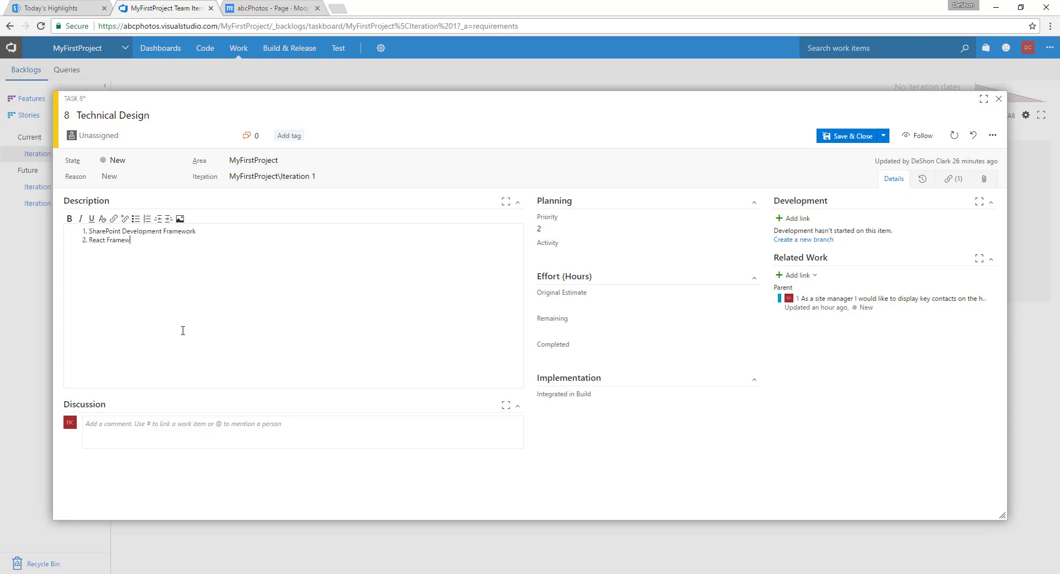
{"action": "type", "text": "o"}
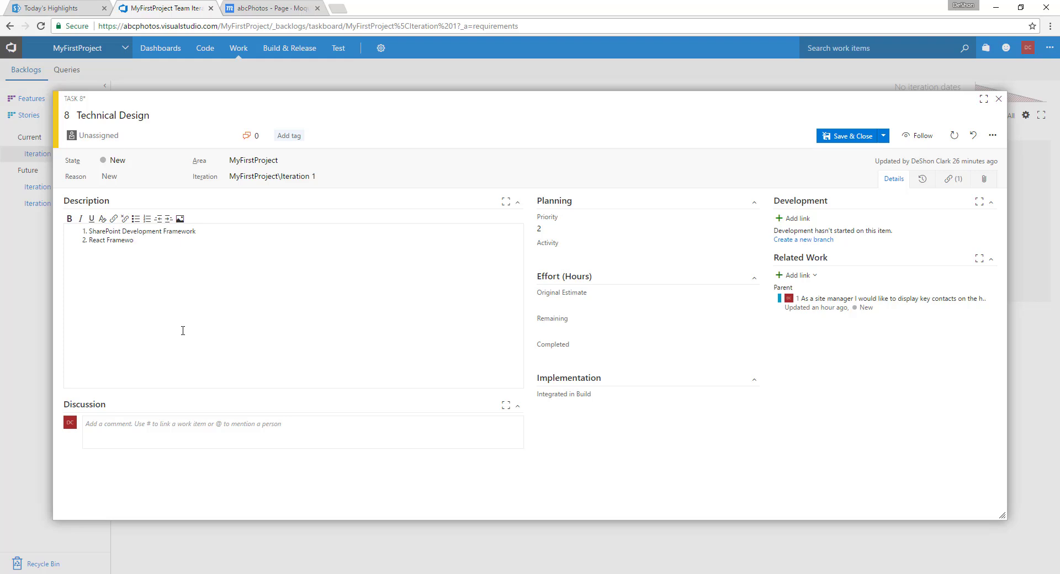
{"action": "type", "text": "rk"}
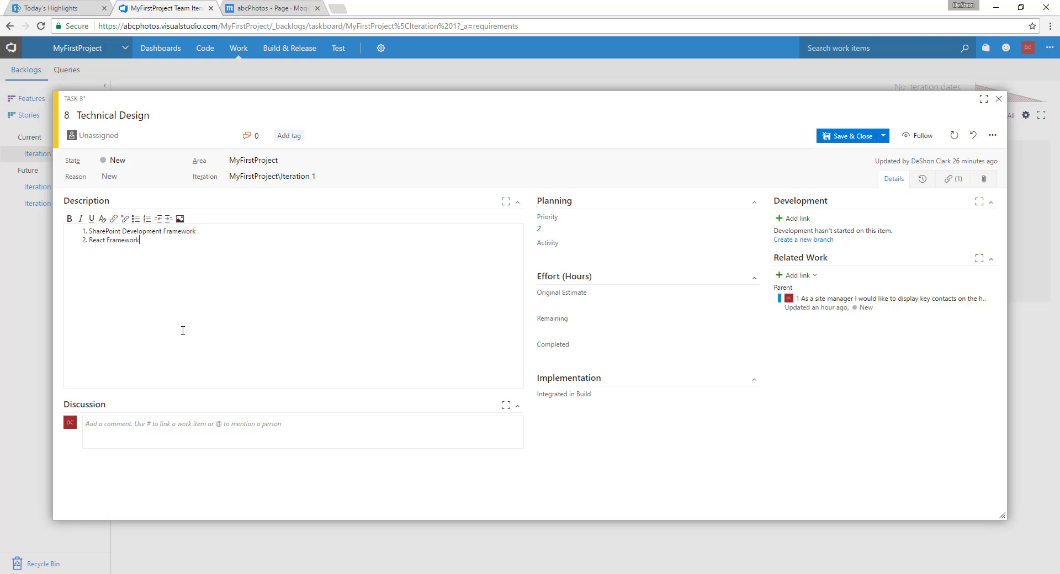
{"action": "type", "text": "Office"}
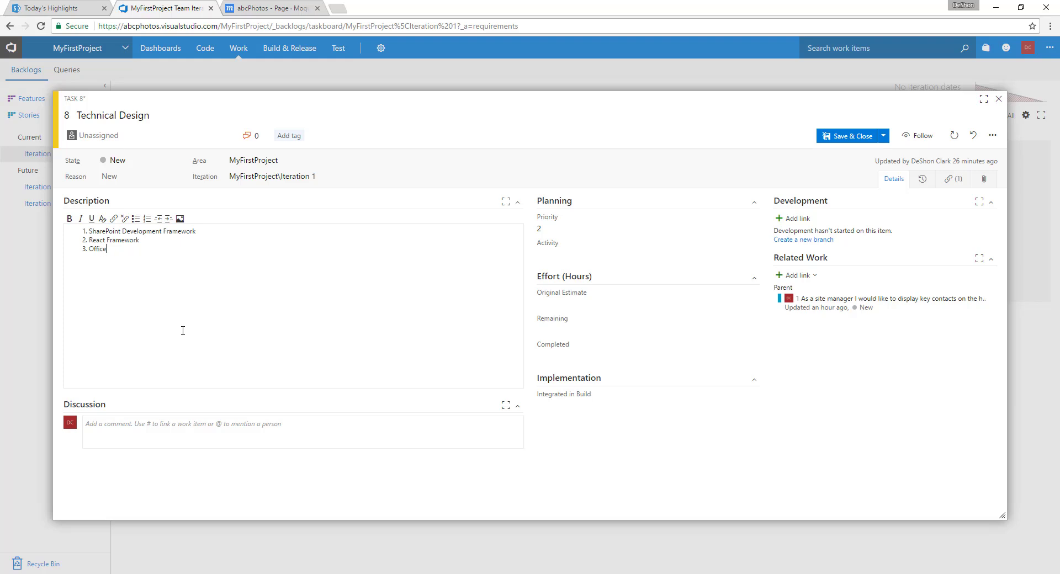
{"action": "type", "text": "UI Fabric UI"}
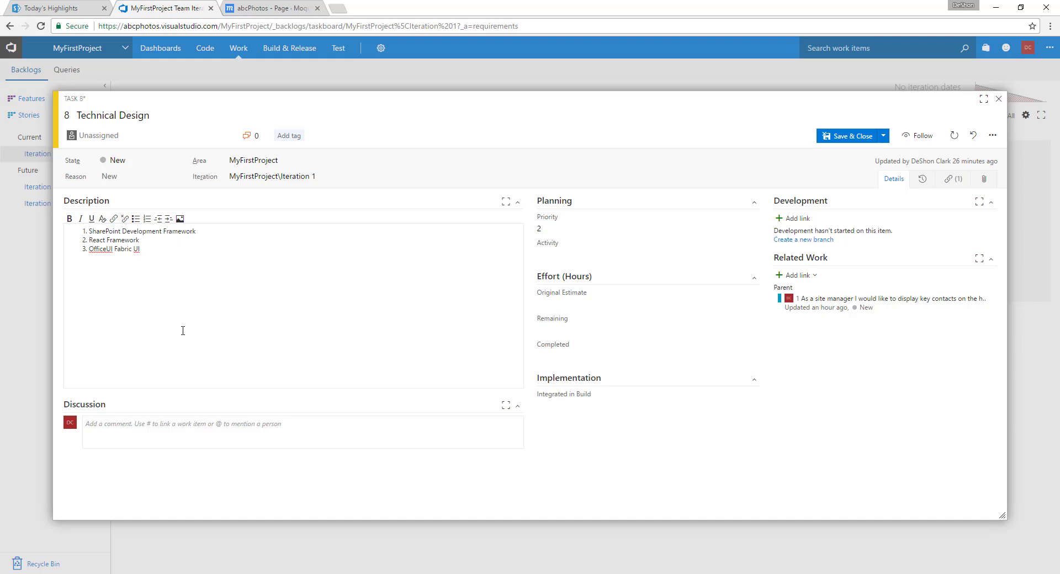
{"action": "type", "text": "framework"}
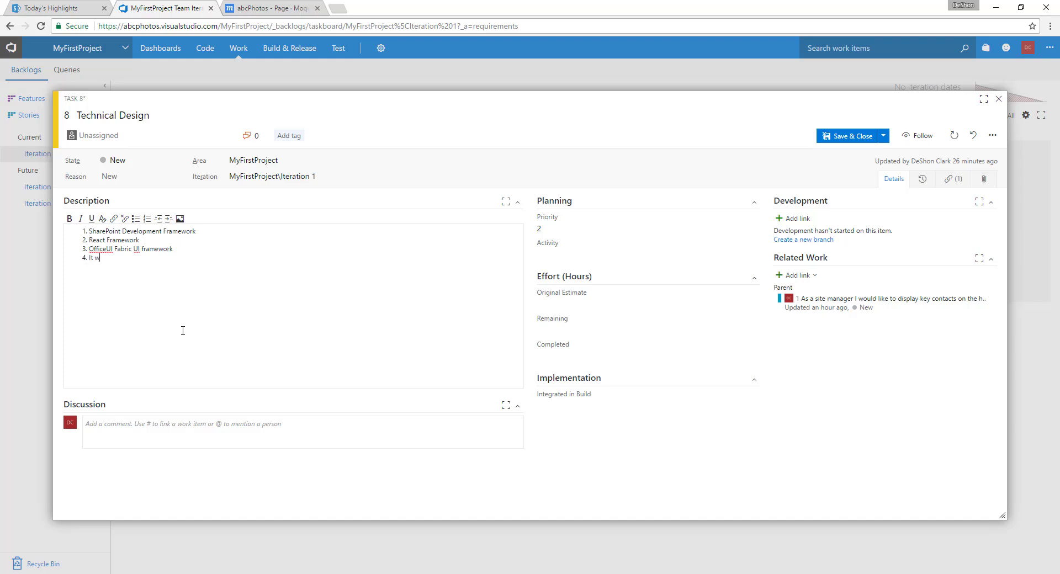
{"action": "type", "text": "should work"}
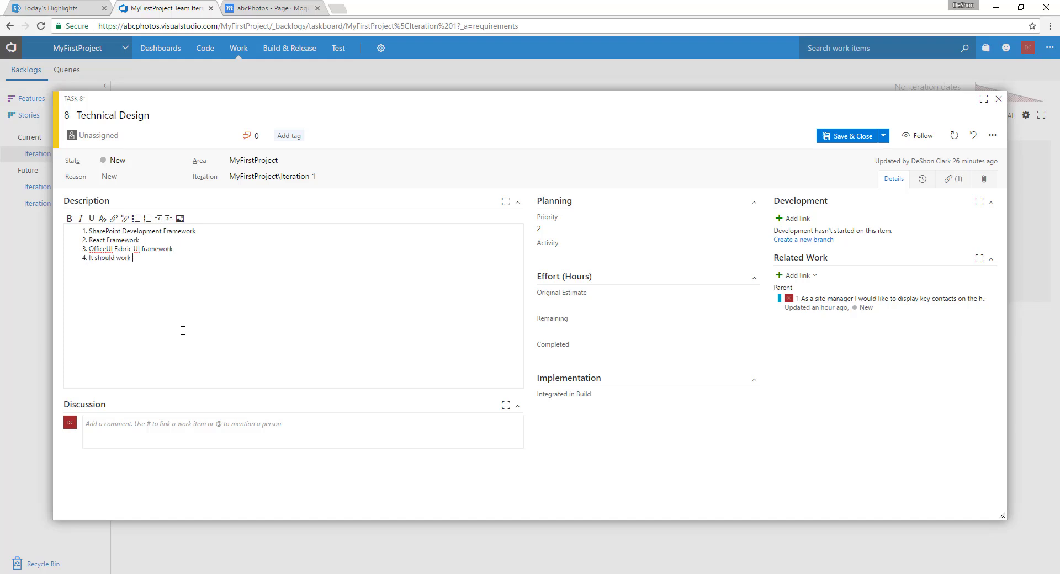
{"action": "type", "text": "main"}
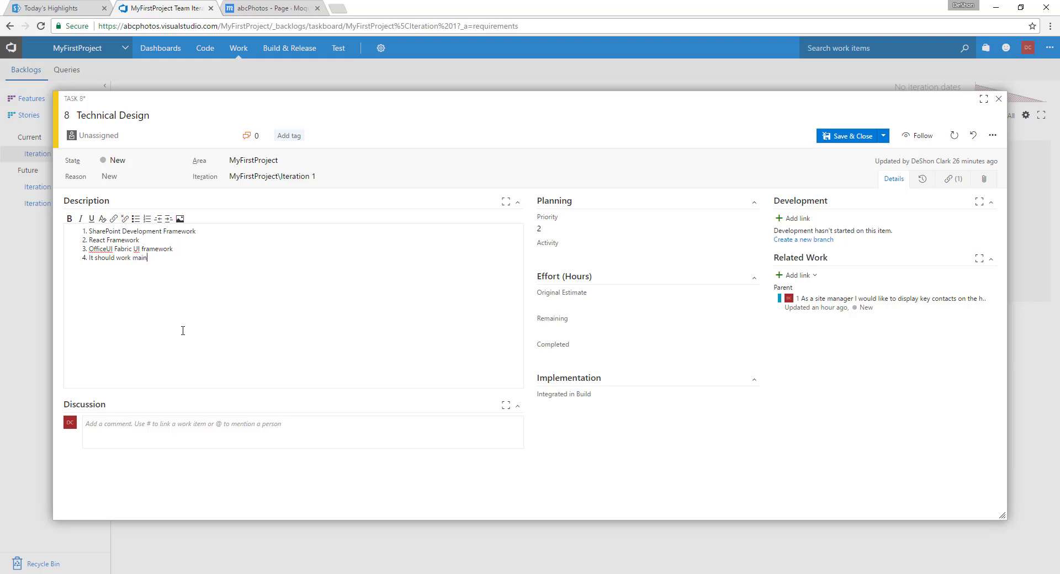
{"action": "type", "text": "ly for Modern Pages"}
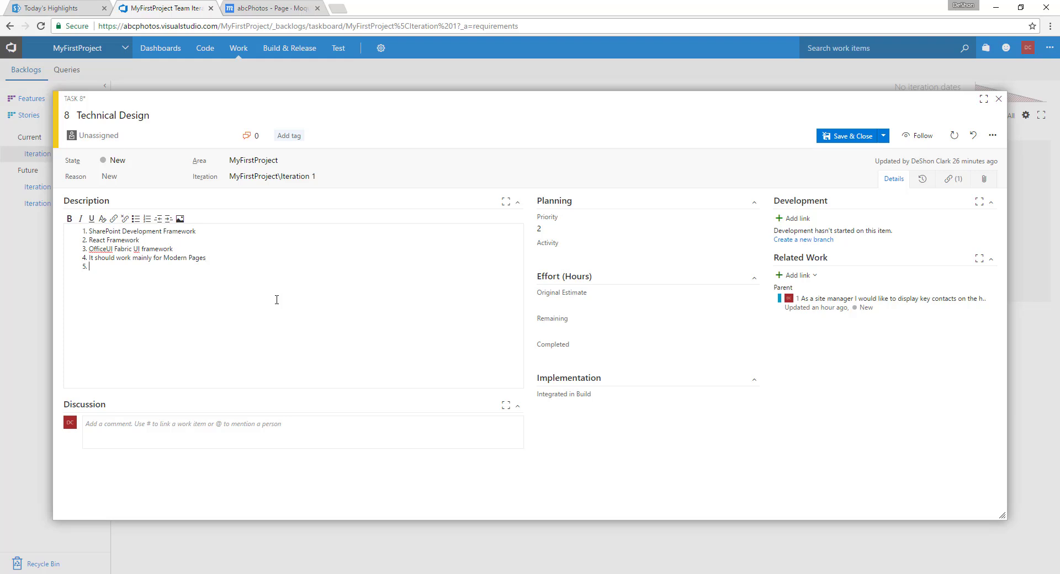
{"action": "type", "text": "It should"}
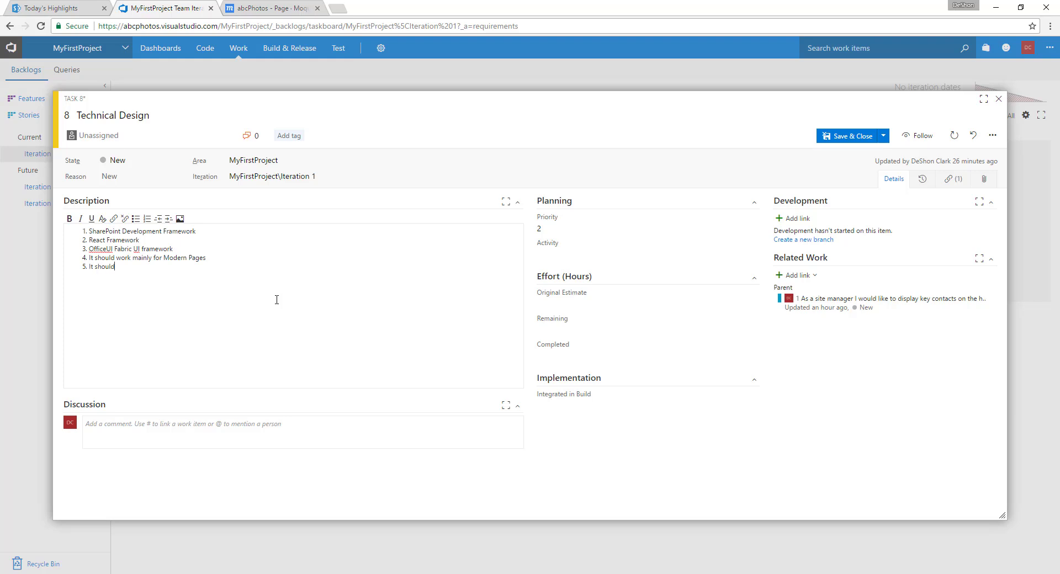
{"action": "type", "text": "be respn"}
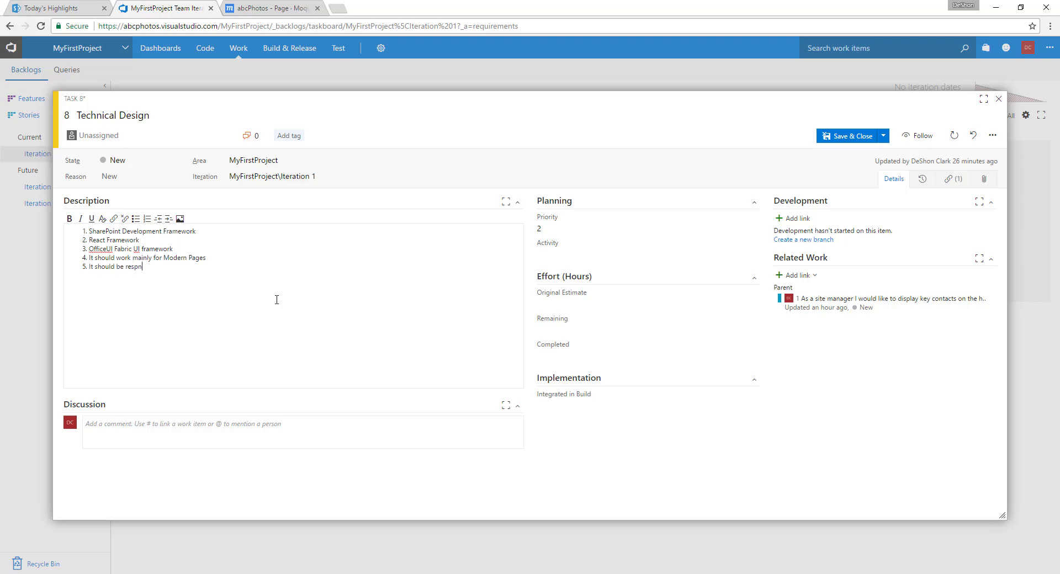
{"action": "type", "text": "onsive"}
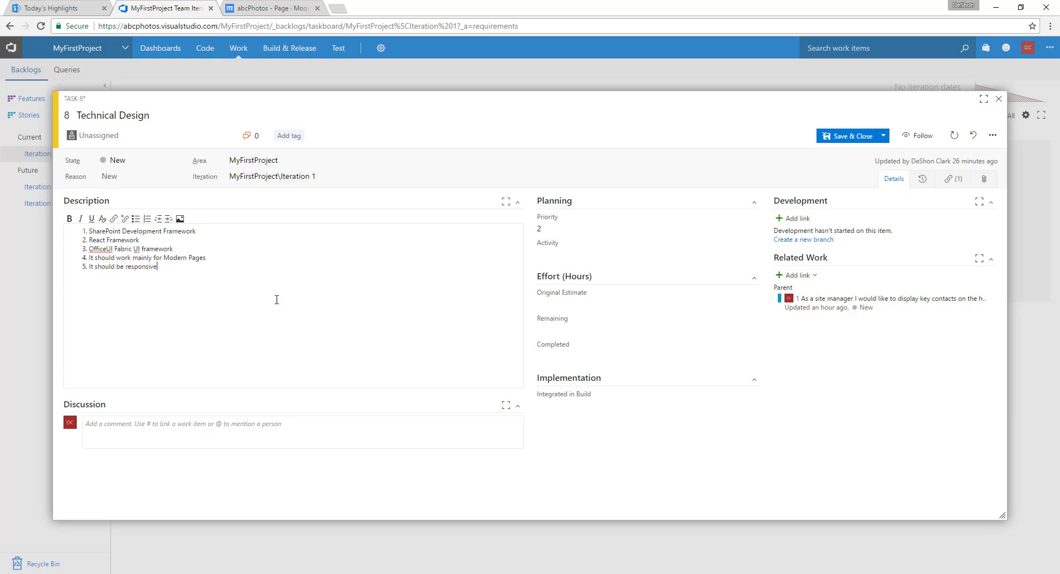
{"action": "key", "text": "Enter"}
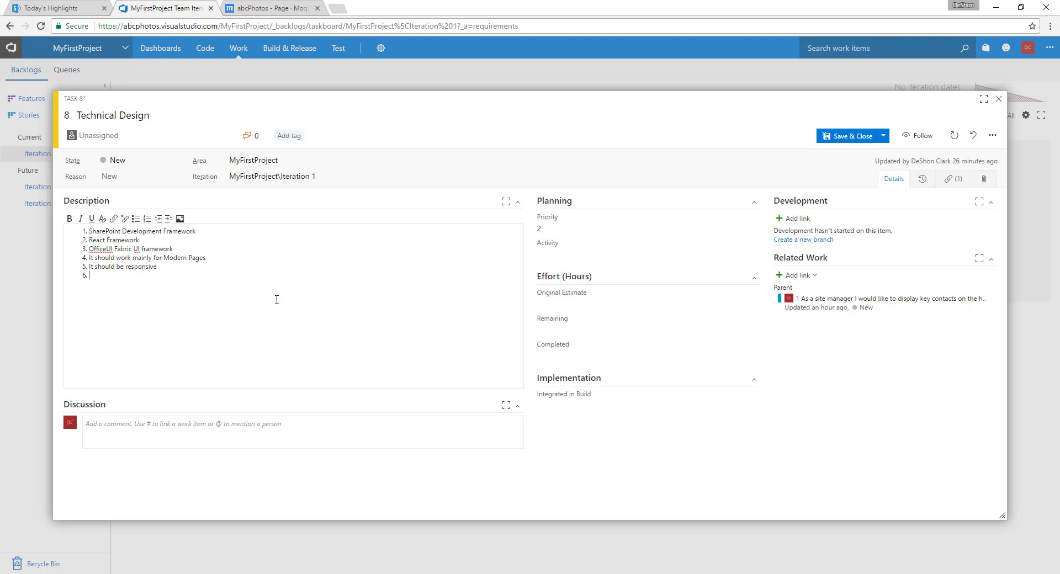
- Add item 6: 'Web Part Properties: Title, display count, List Name (same site)'
{"action": "type", "text": "Web Pa"}
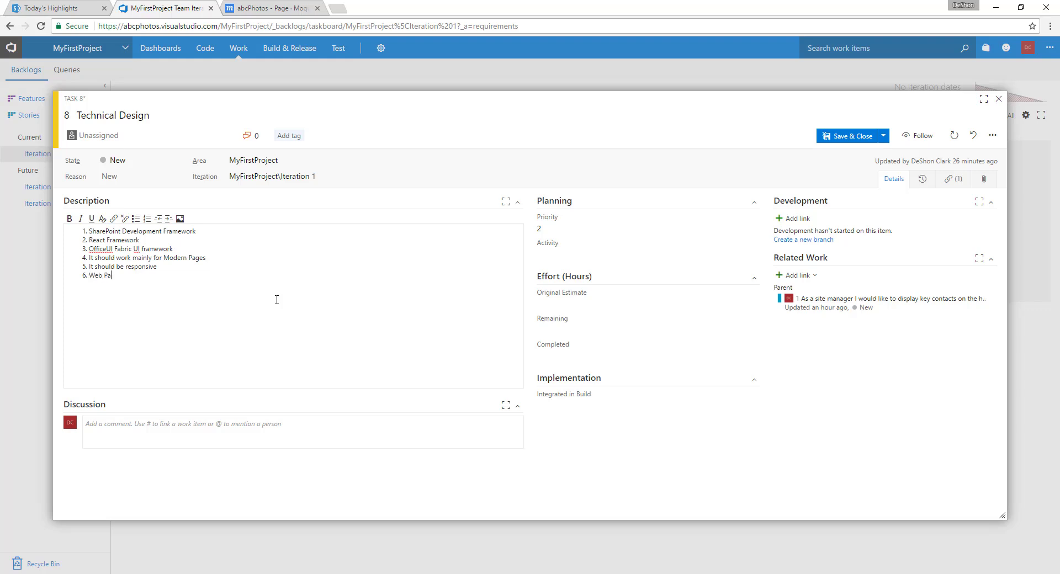
{"action": "type", "text": "rt"}
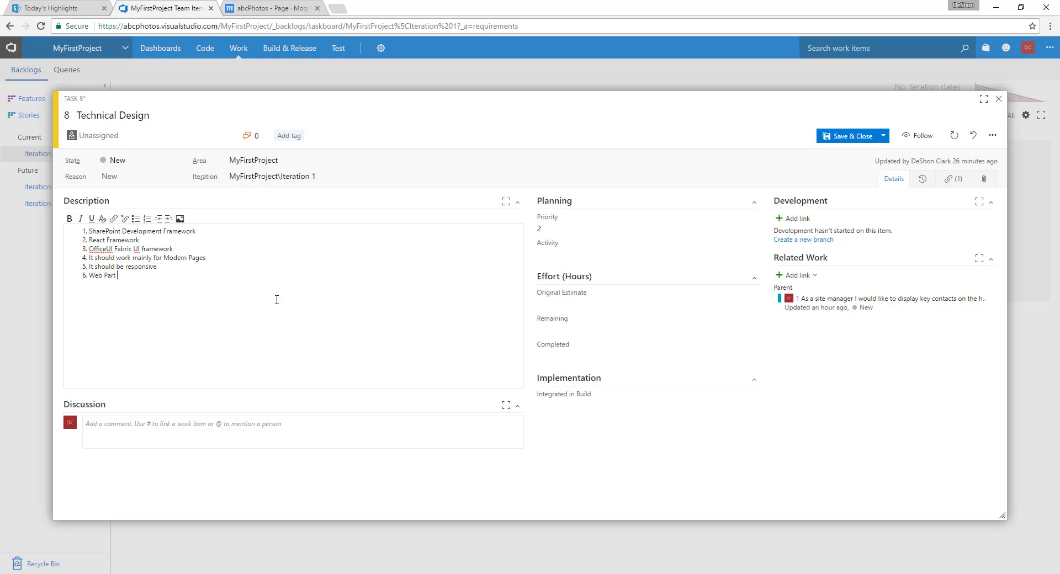
{"action": "type", "text": "Properties"}
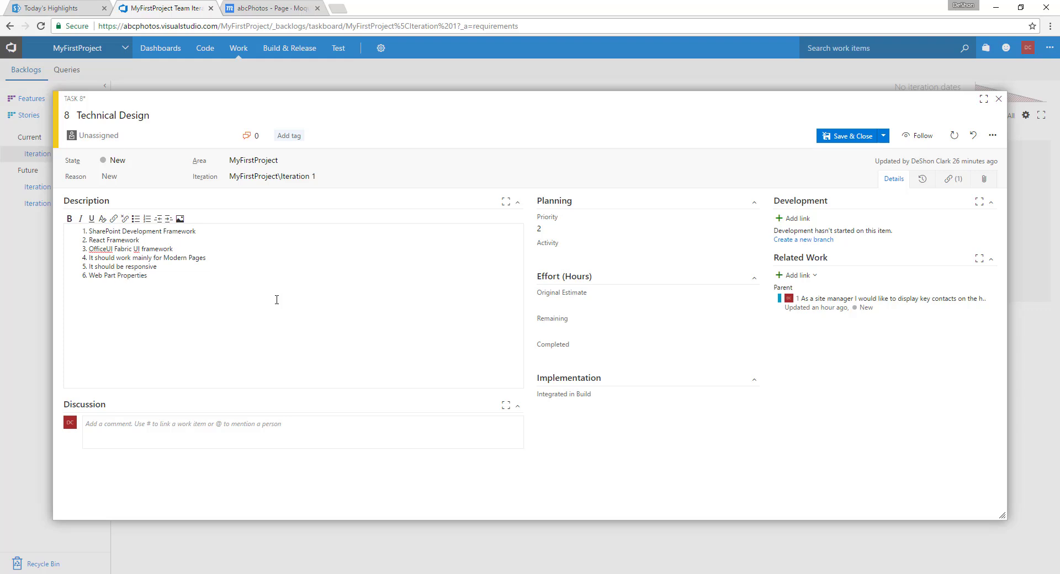
{"action": "type", "text": ": Title,"}
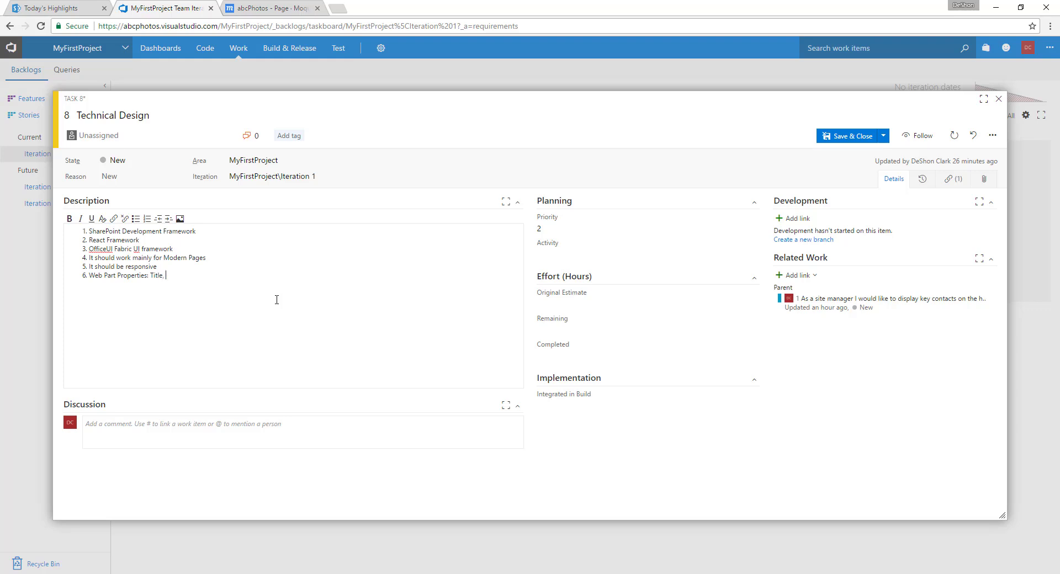
{"action": "type", "text": "display"}
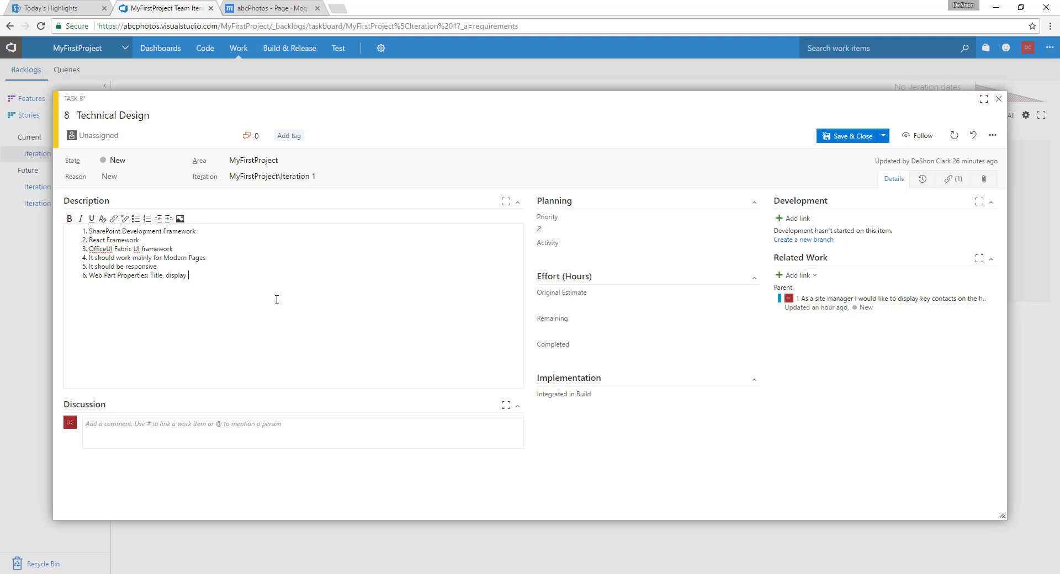
{"action": "type", "text": "count"}
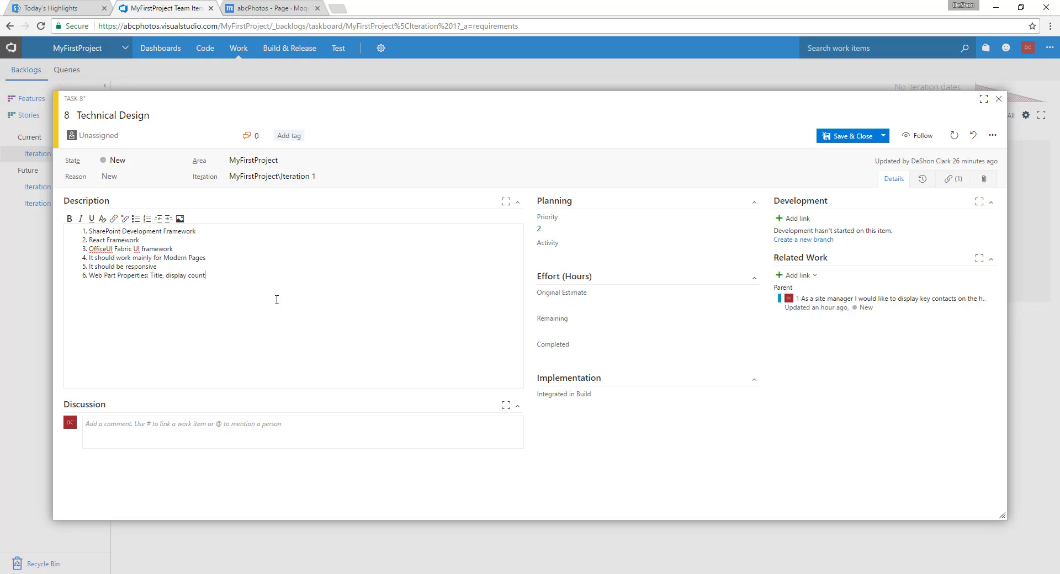
{"action": "type", "text": ","}
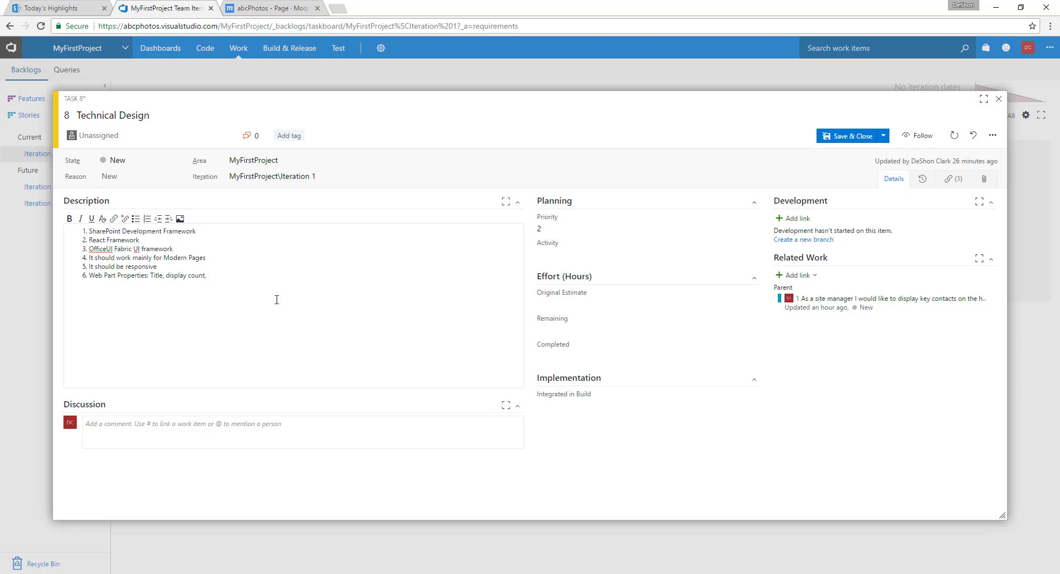
{"action": "type", "text": "List Name"}
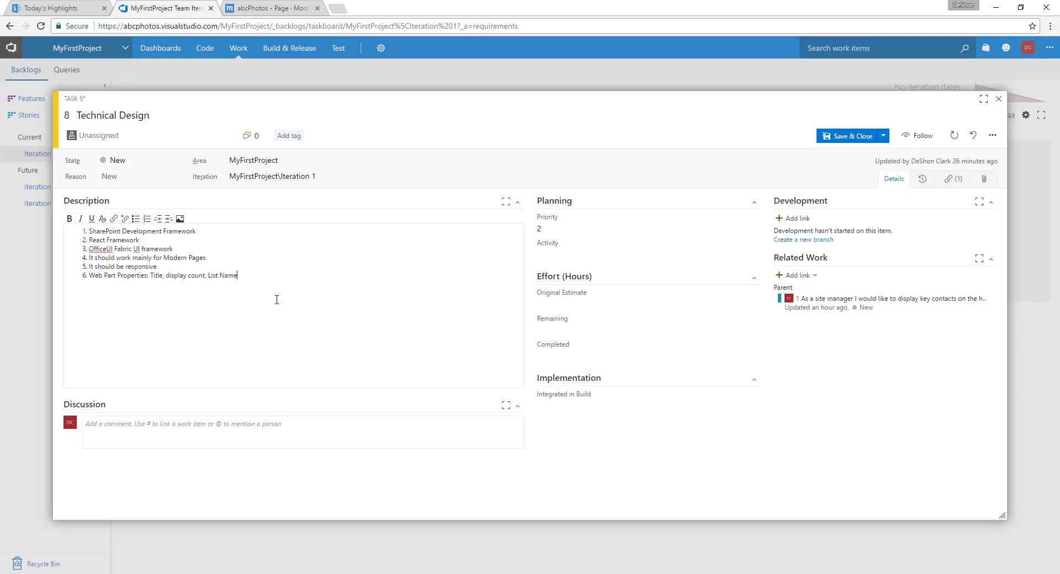
{"action": "type", "text": "l"}
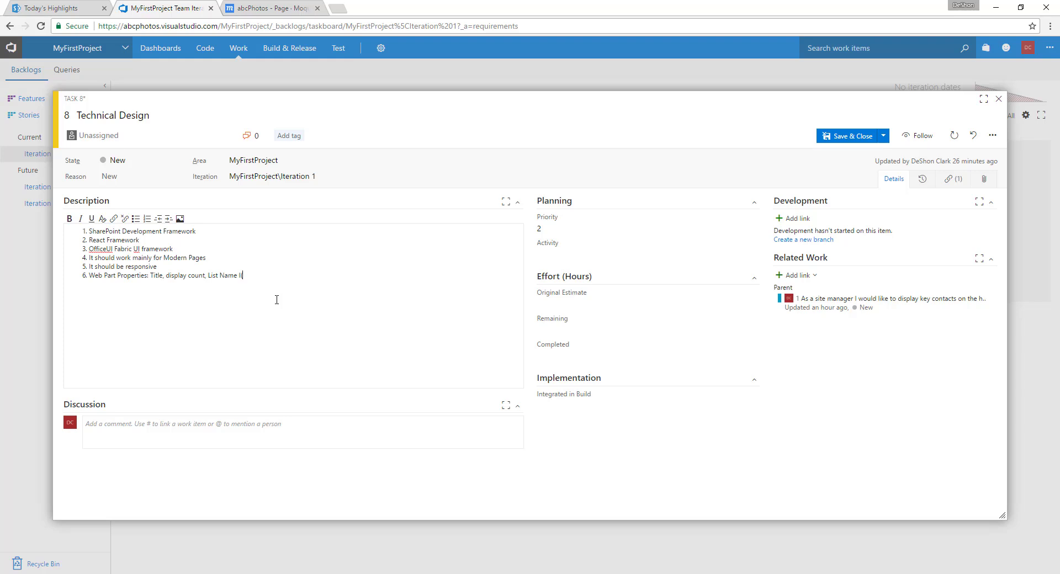
{"action": "type", "text": "(same sitr"}
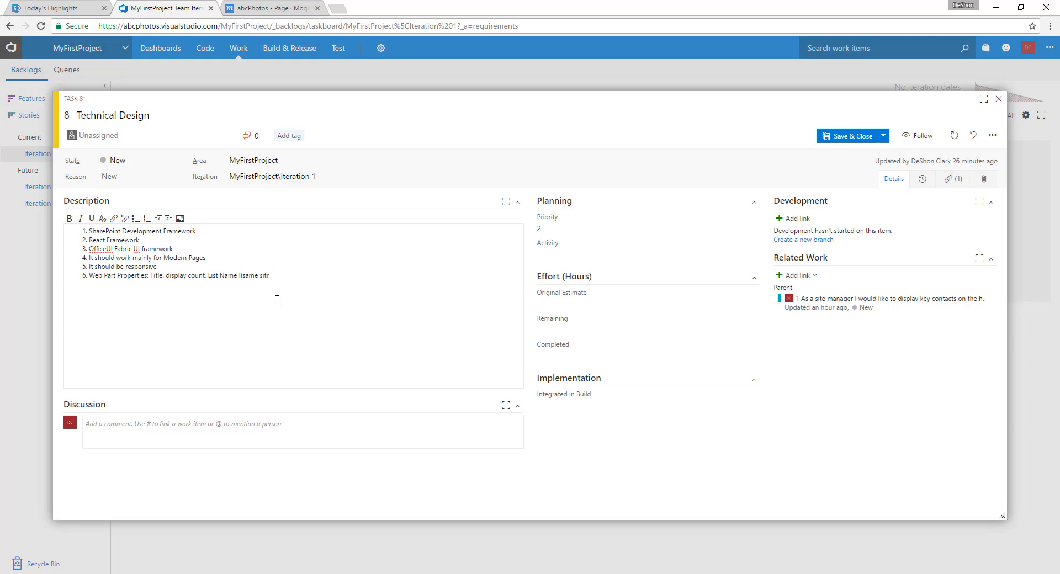
{"action": "type", "text": "e)"}
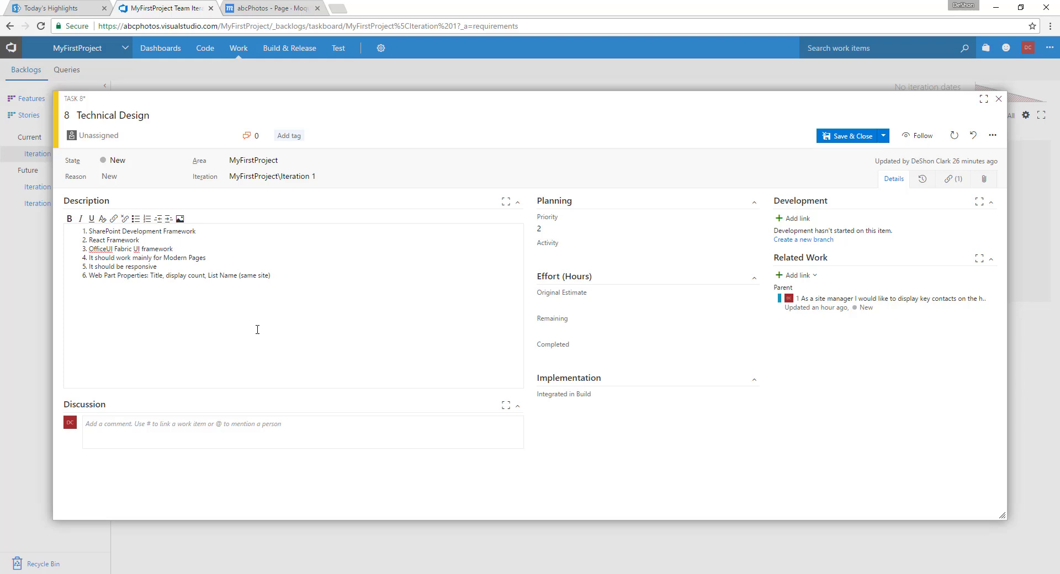
{"action": "left_click", "coordinate": [243, 275]}
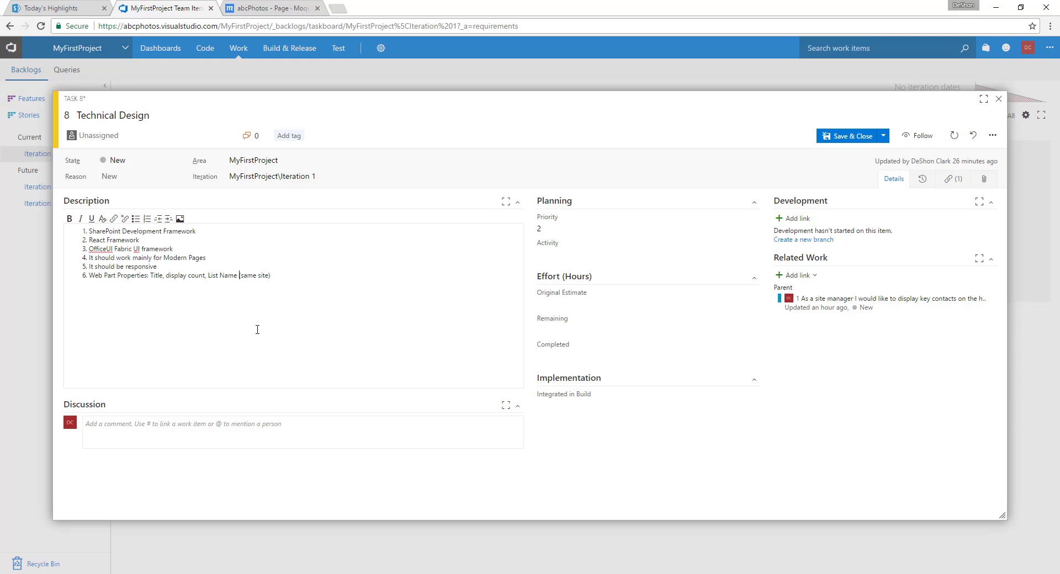
{"action": "mouse_move", "coordinate": [119, 259]}
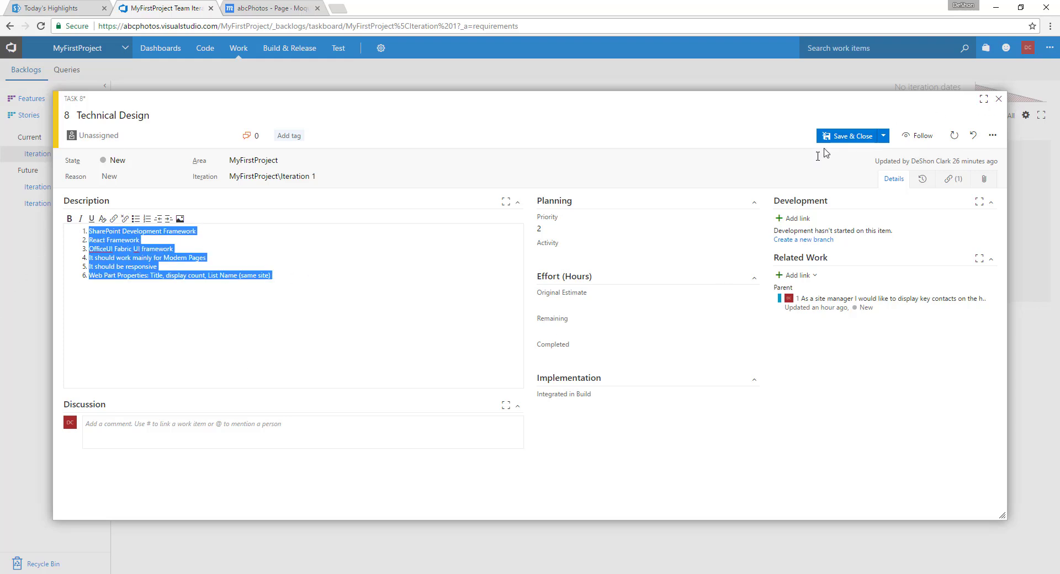
{"action": "mouse_move", "coordinate": [233, 148]}
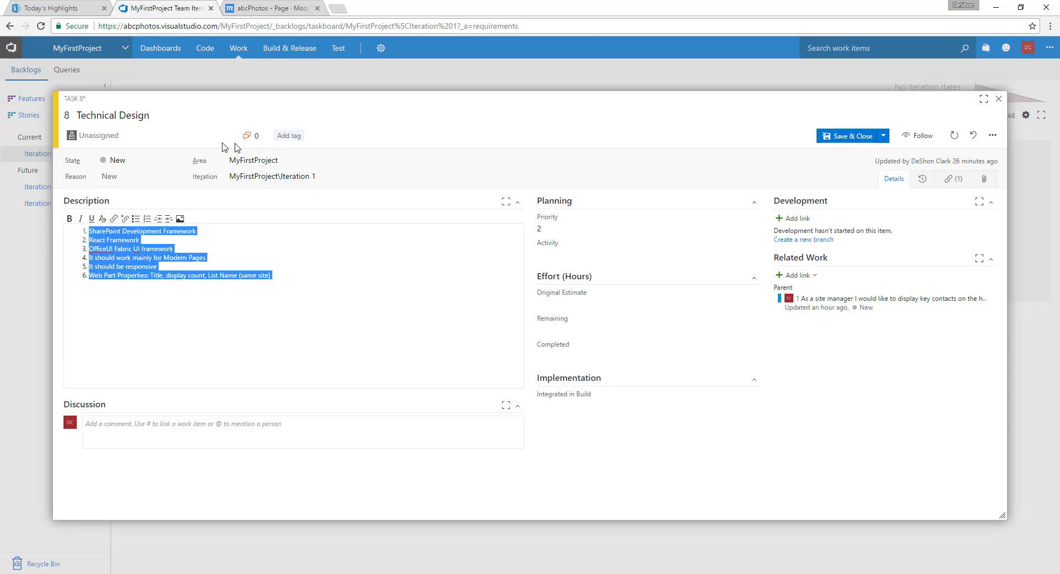
{"action": "left_click", "coordinate": [99, 134]}
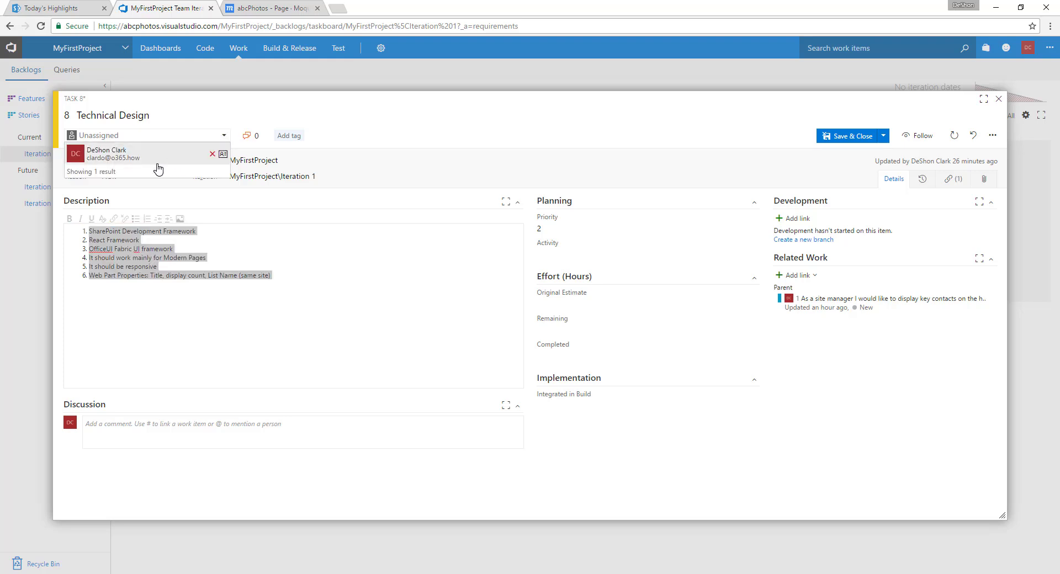
{"action": "left_click", "coordinate": [113, 153]}
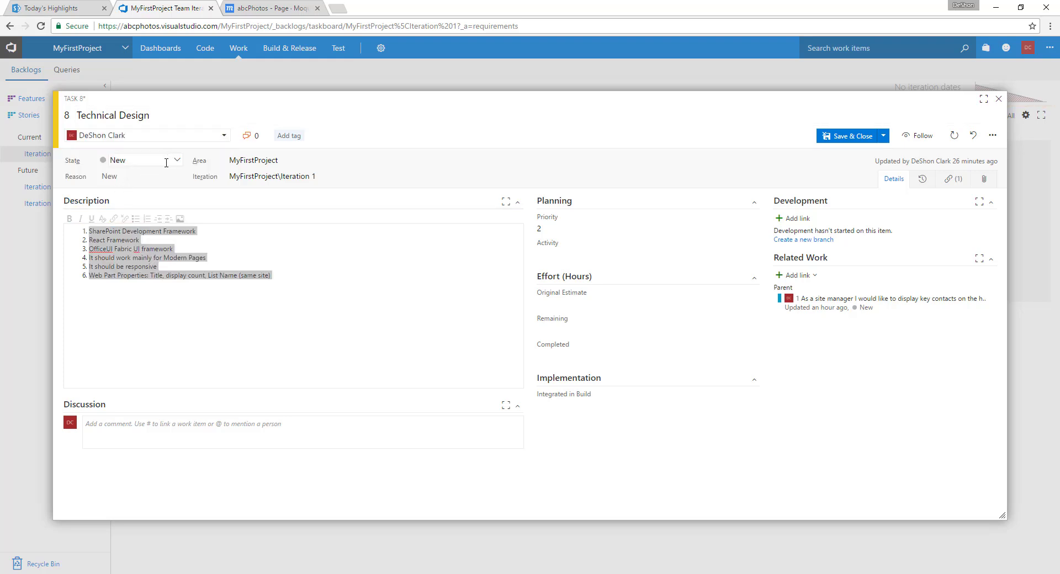
{"action": "left_click", "coordinate": [125, 160]}
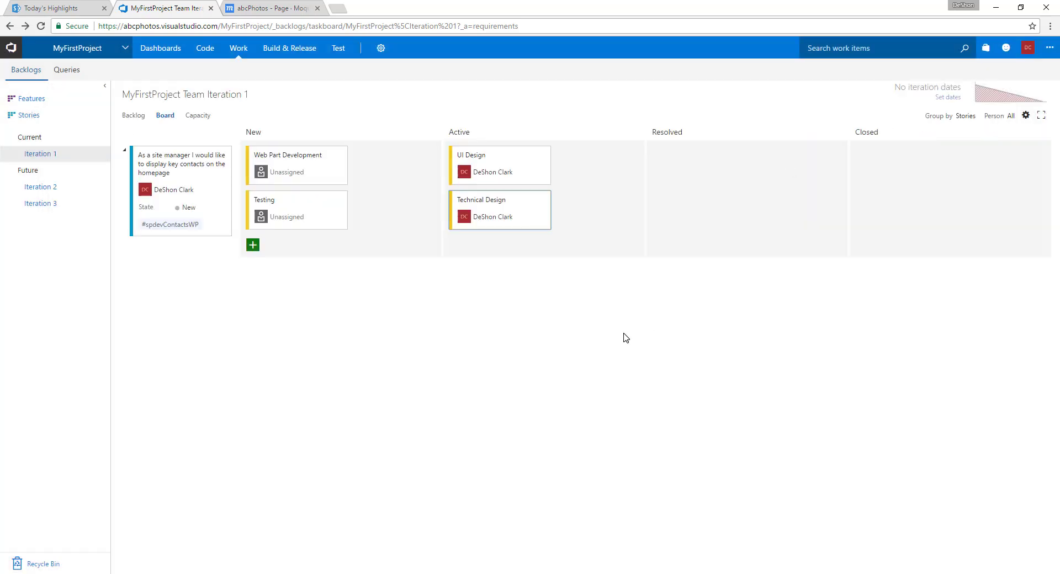
{"action": "mouse_move", "coordinate": [554, 303]}
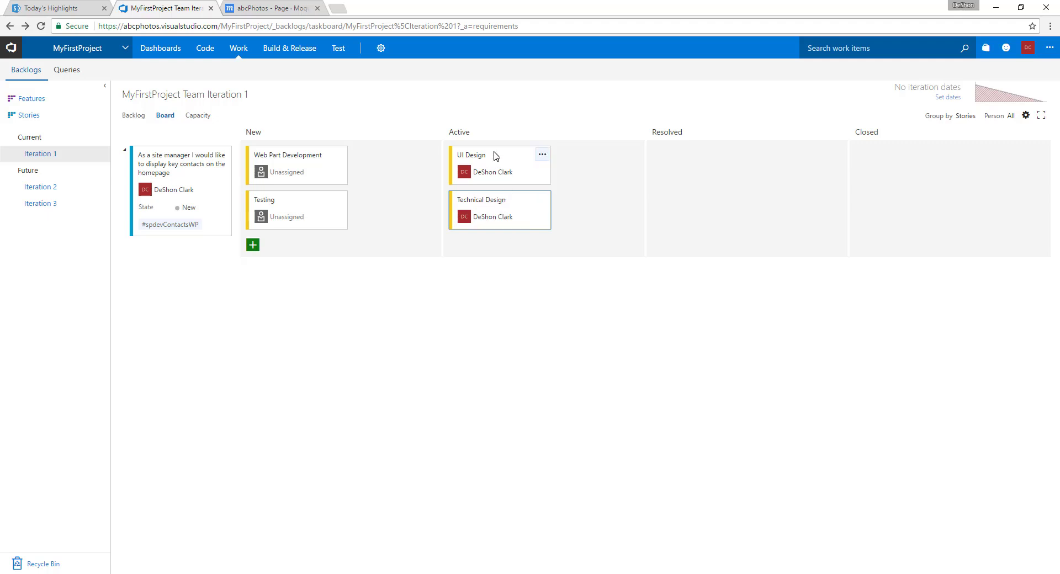
{"action": "mouse_move", "coordinate": [490, 207]}
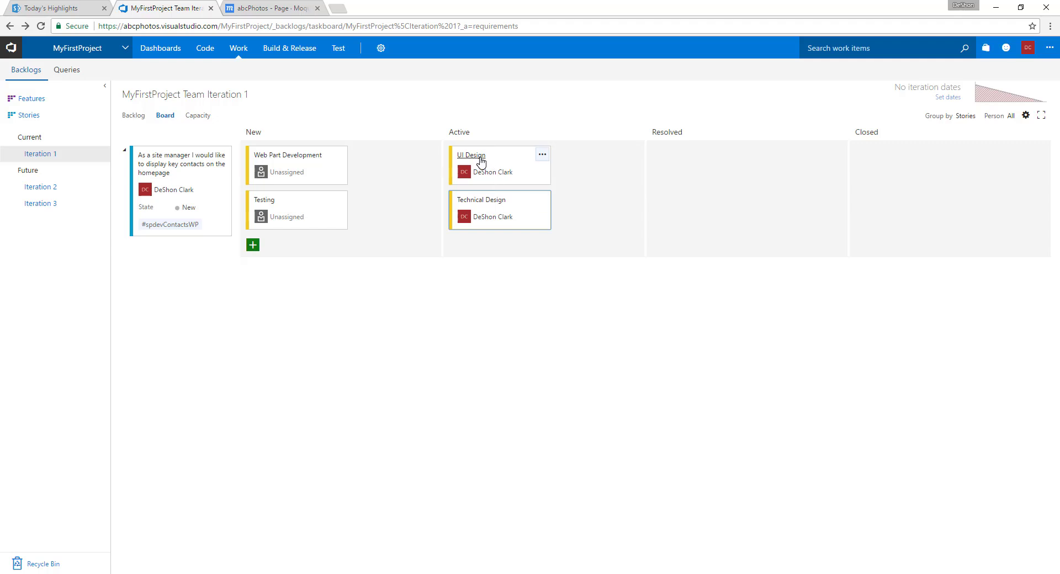
{"action": "mouse_move", "coordinate": [483, 207]}
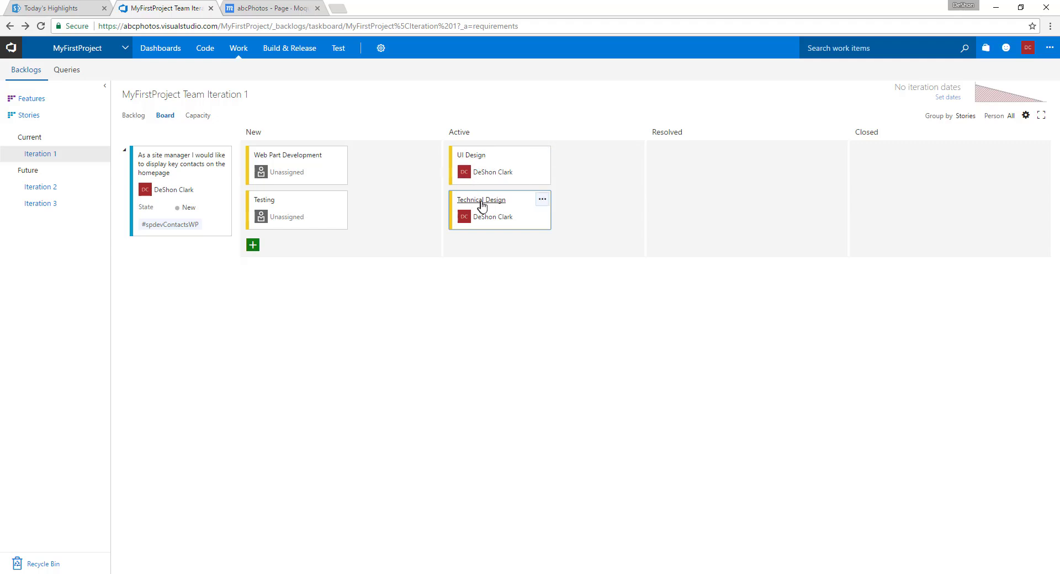
{"action": "mouse_move", "coordinate": [481, 196]}
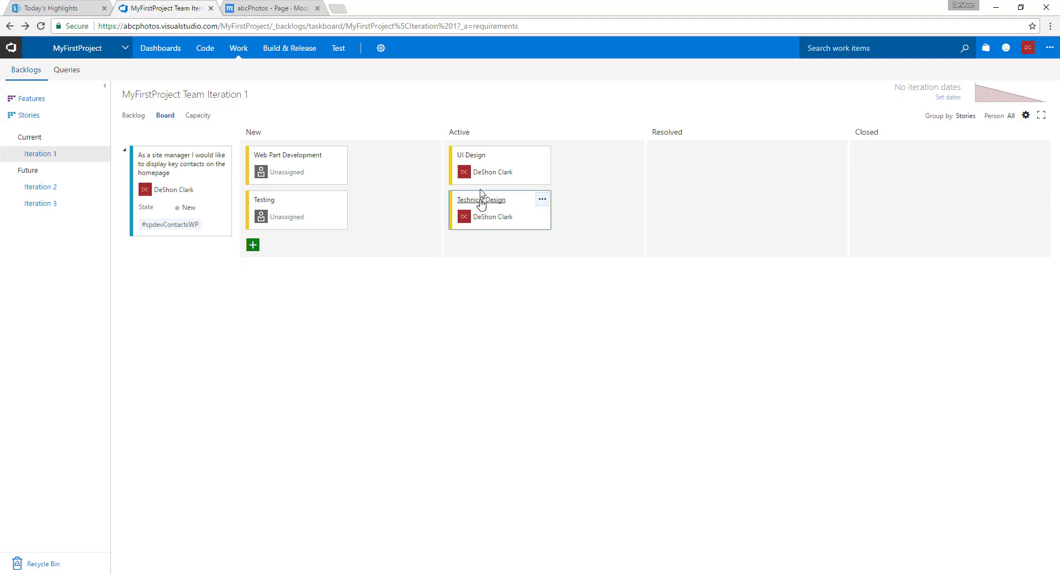
{"action": "mouse_move", "coordinate": [492, 196]}
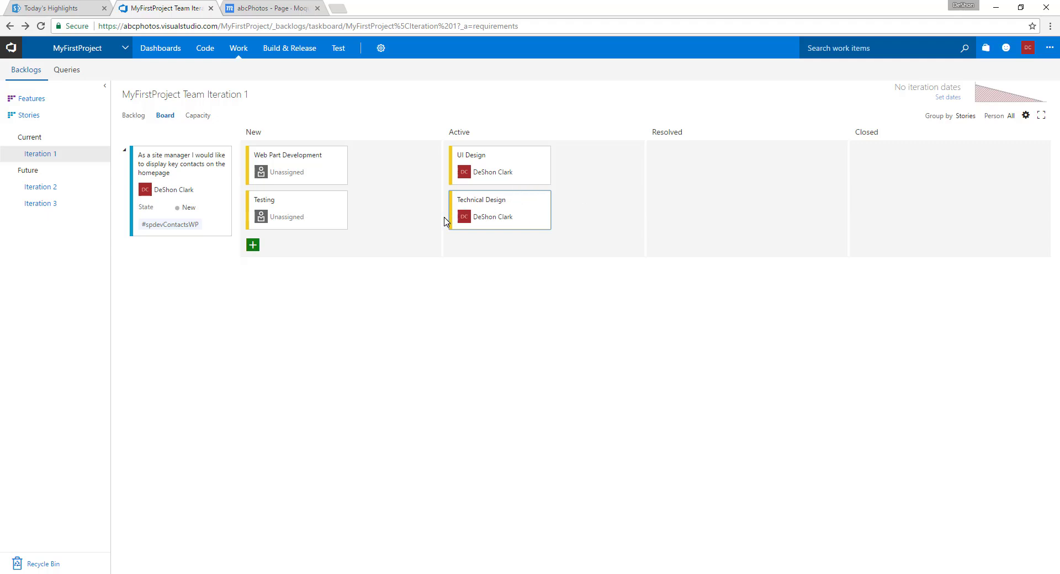
{"action": "mouse_move", "coordinate": [436, 233]}
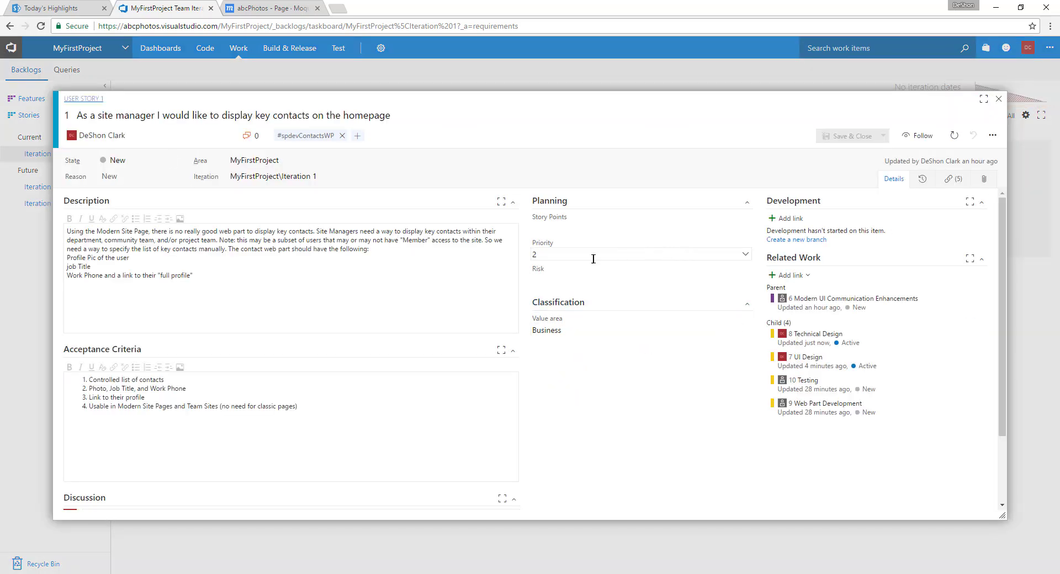
- Give User Story 1 an estimate of 5 story points and save it back to the board
{"action": "left_click", "coordinate": [641, 228]}
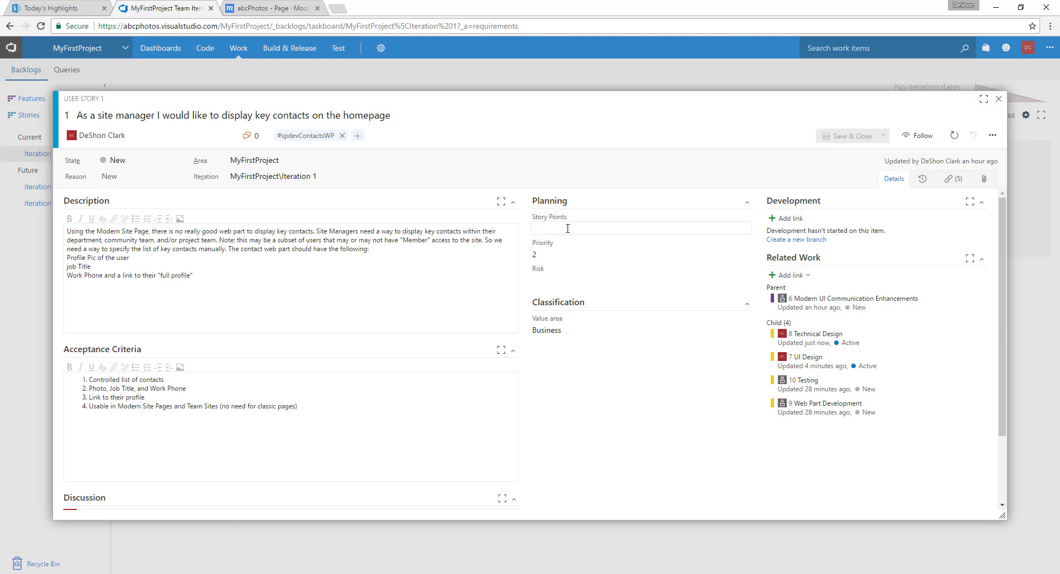
{"action": "type", "text": "5"}
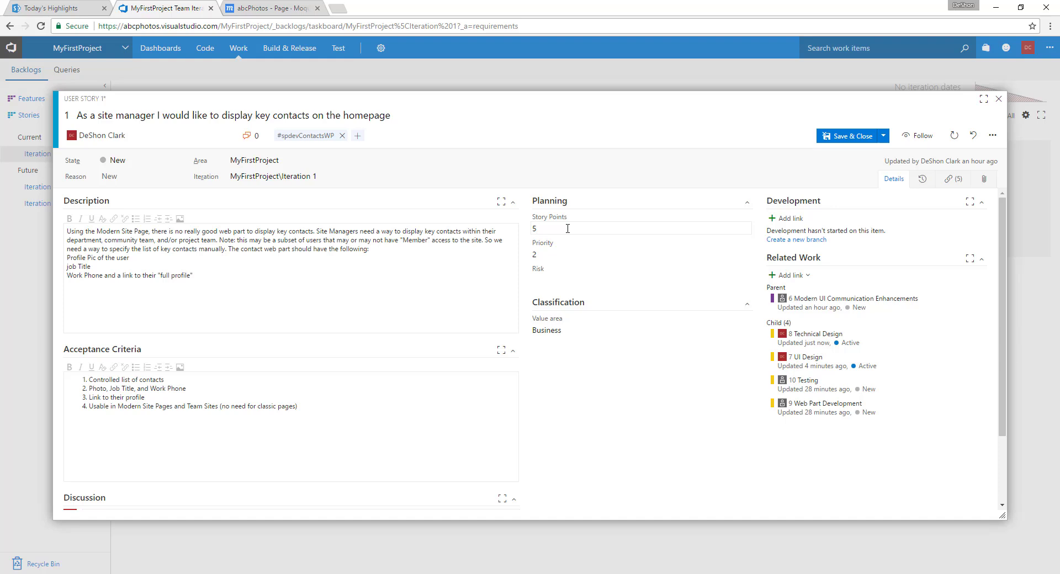
{"action": "mouse_move", "coordinate": [928, 91]}
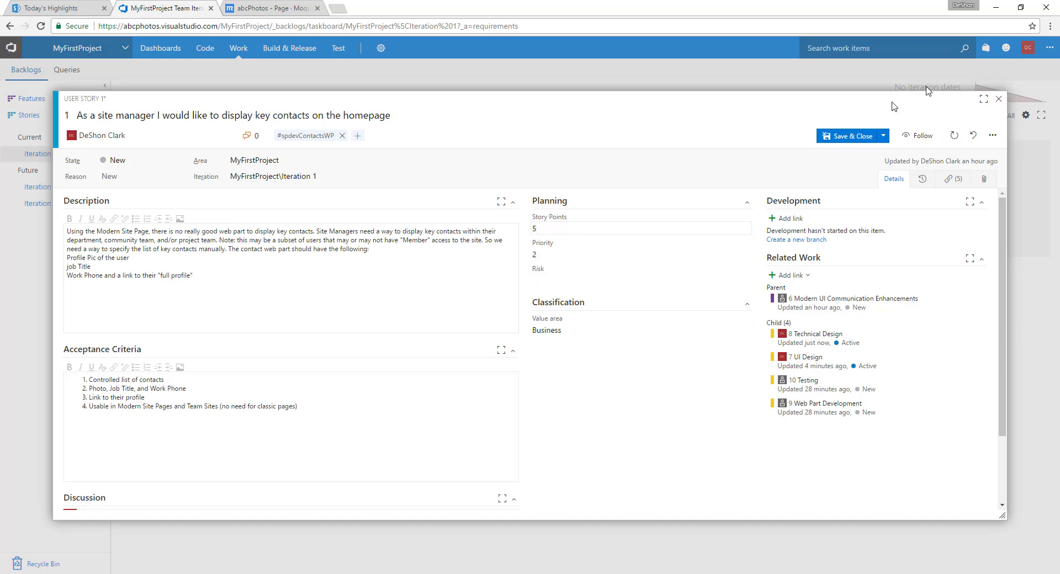
{"action": "left_click", "coordinate": [999, 98]}
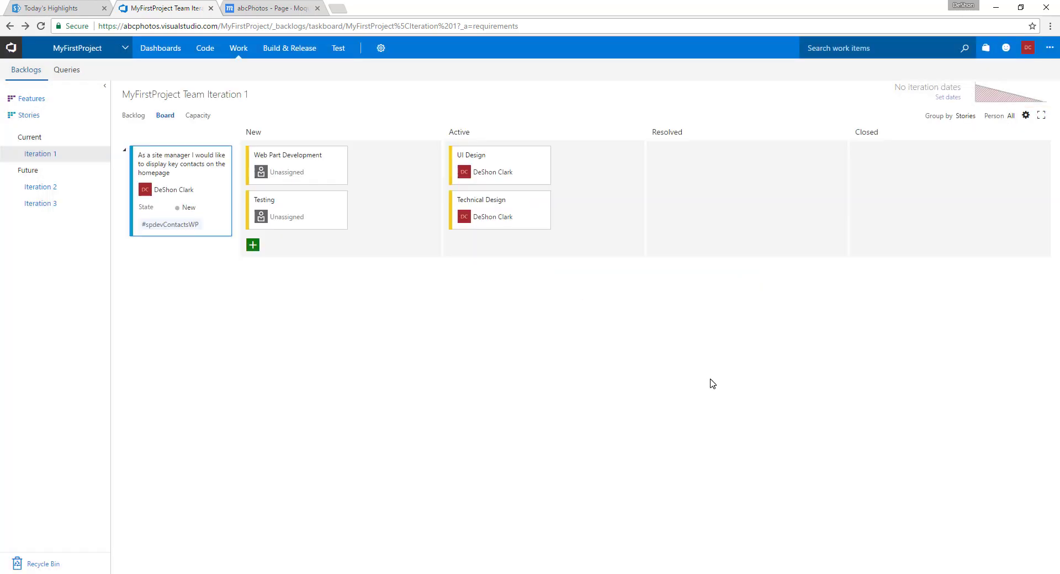
{"action": "mouse_move", "coordinate": [572, 555]}
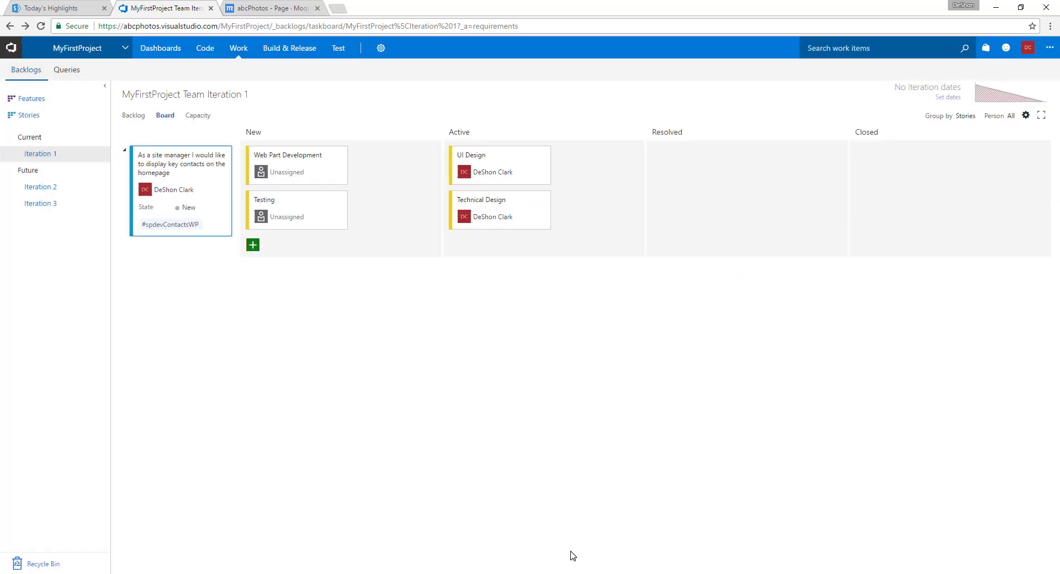